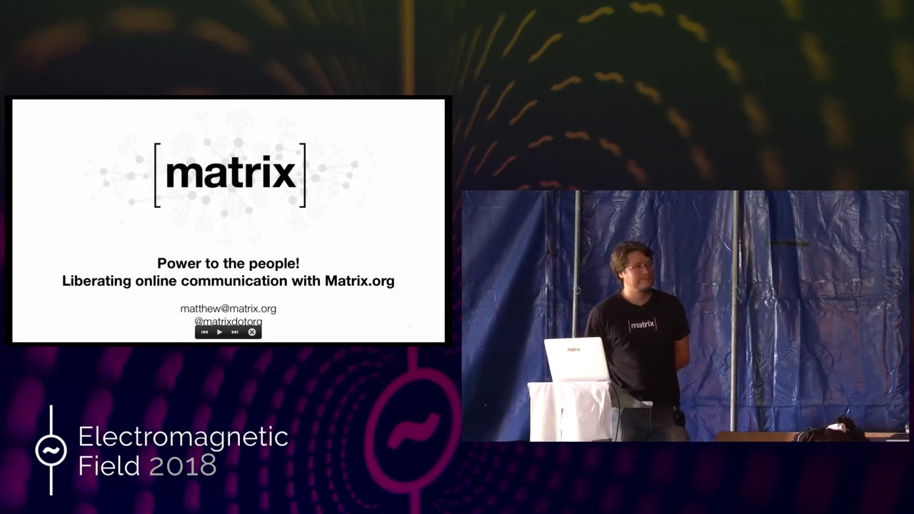
Step: View the raw event JSON of the 'Hello stream!' message, highlight its body value, and close the source view
click(235, 331)
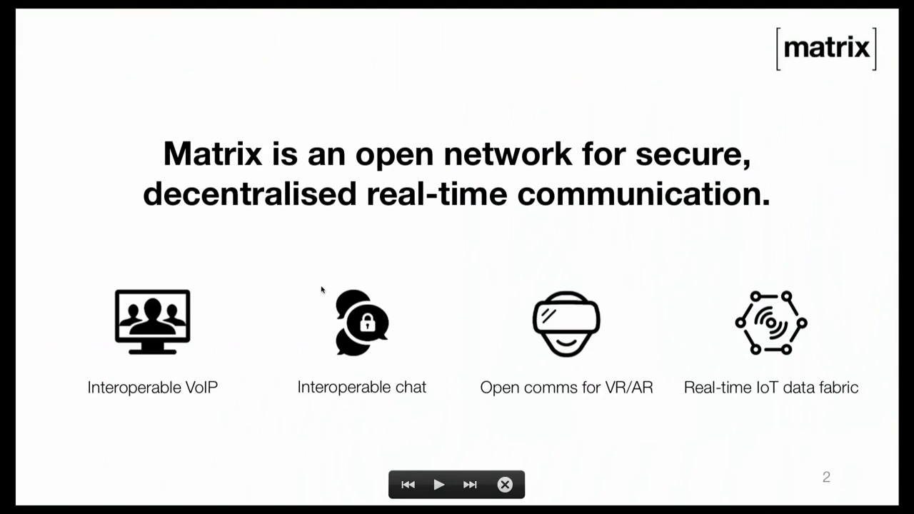
mouse_move(203, 343)
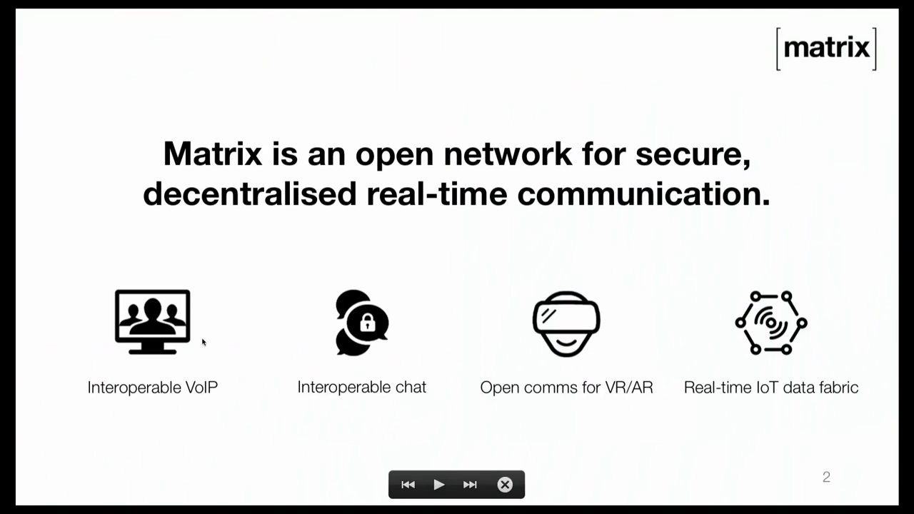
mouse_move(584, 357)
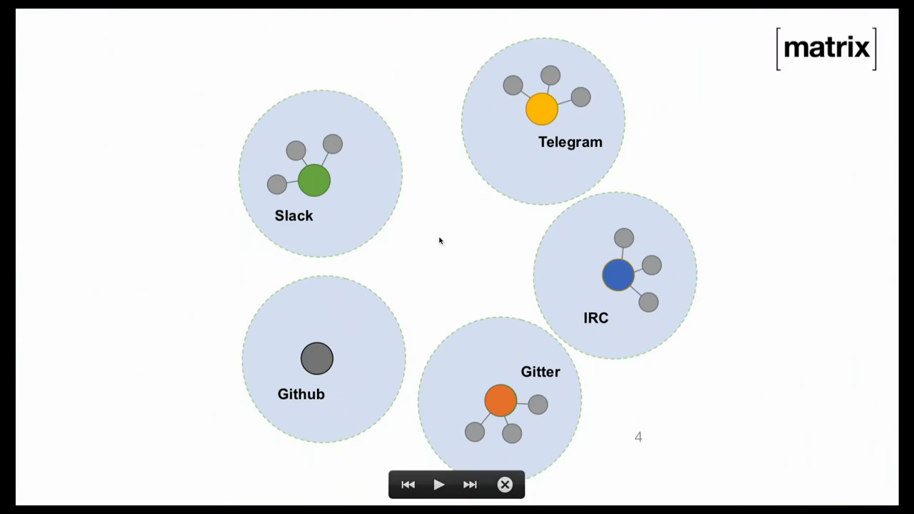
mouse_move(327, 140)
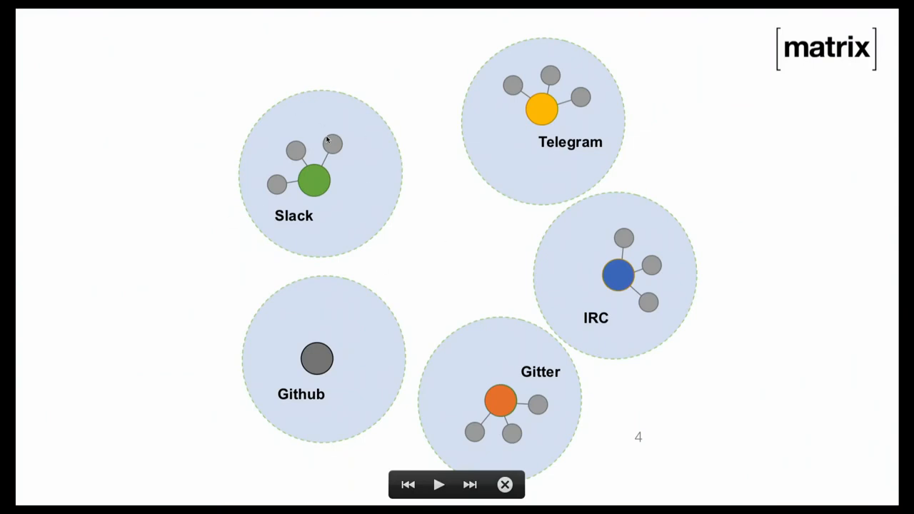
mouse_move(555, 383)
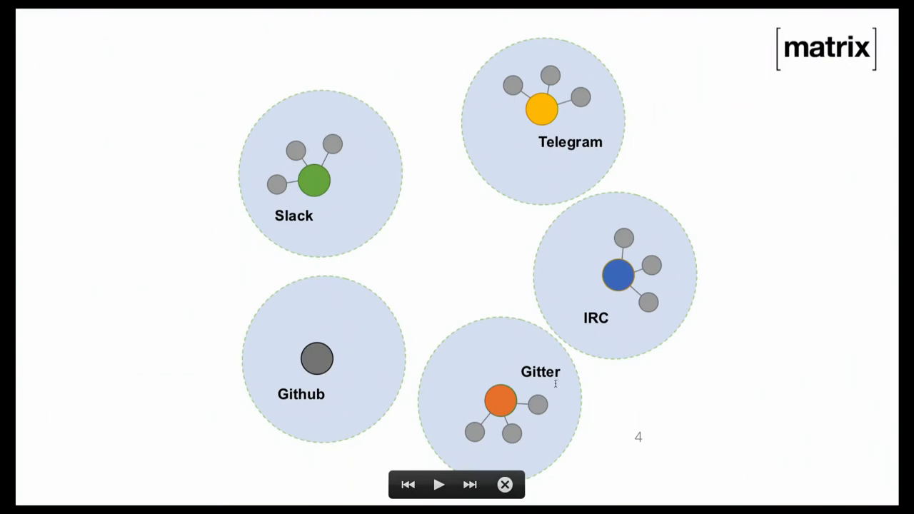
mouse_move(440, 368)
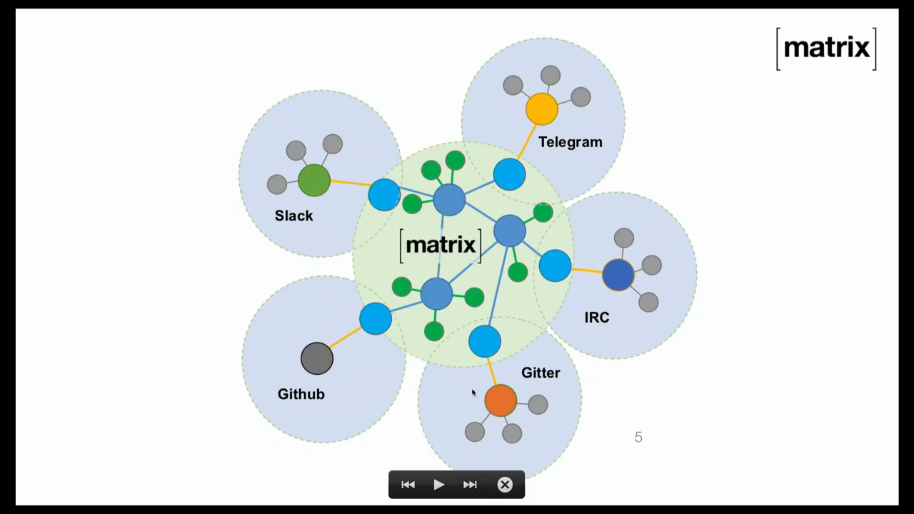
mouse_move(534, 300)
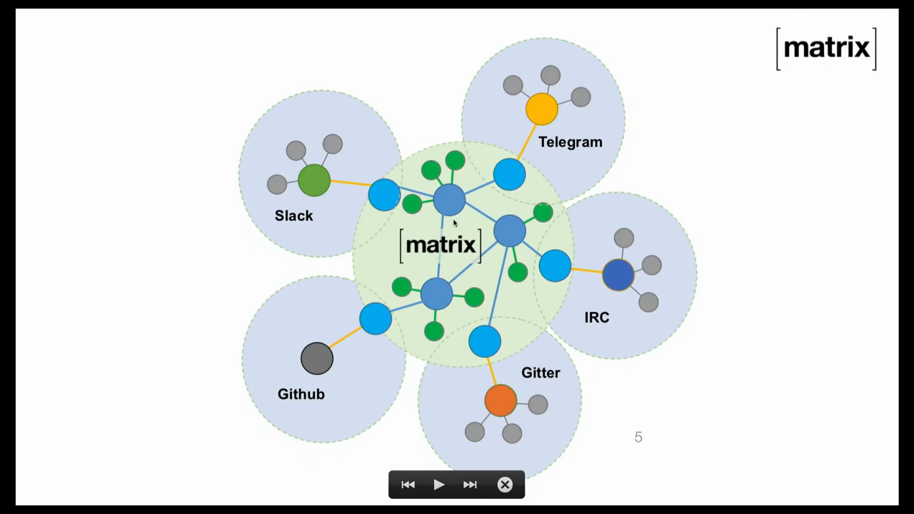
mouse_move(380, 325)
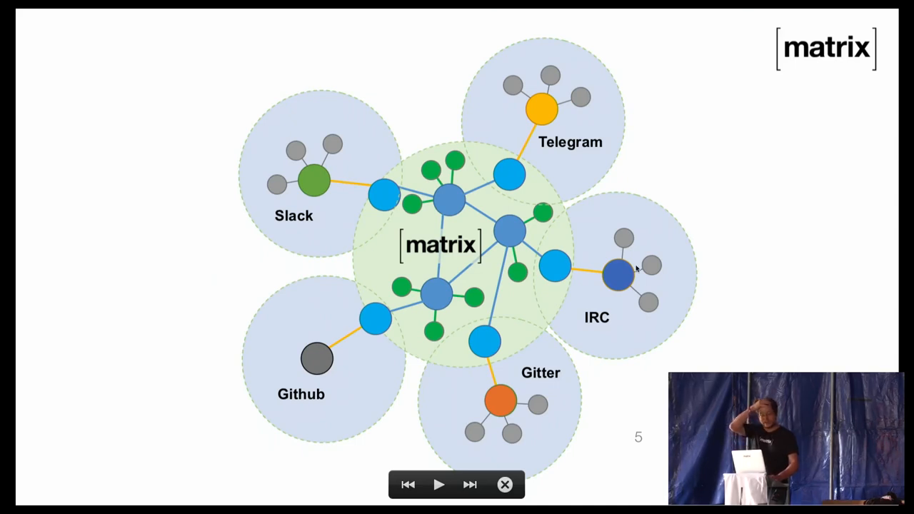
mouse_move(266, 192)
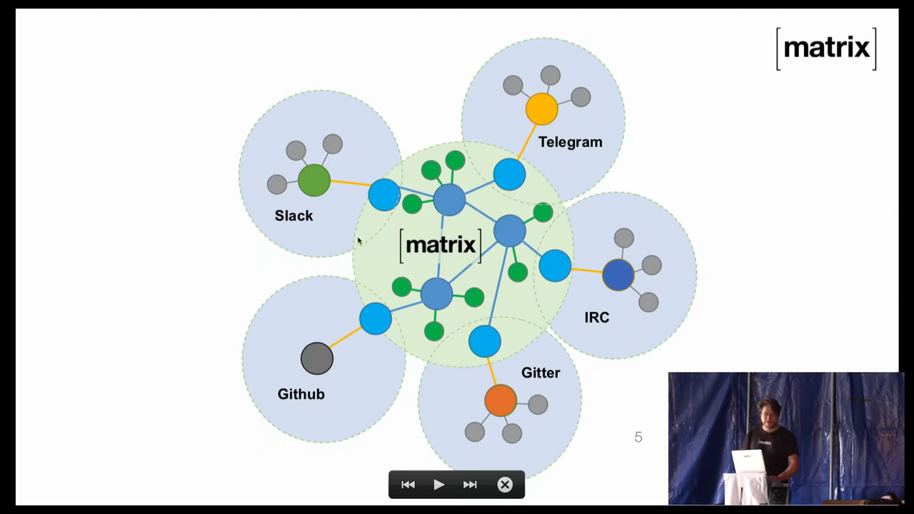
mouse_move(432, 170)
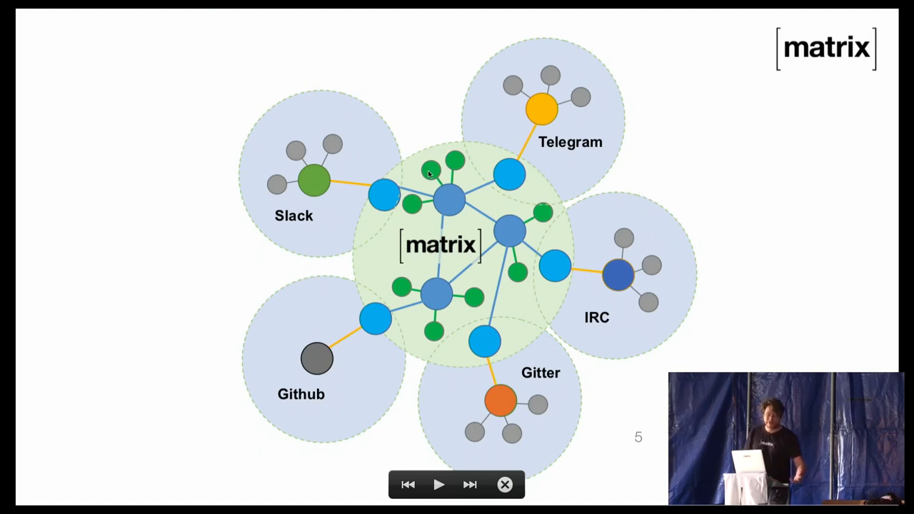
mouse_move(540, 214)
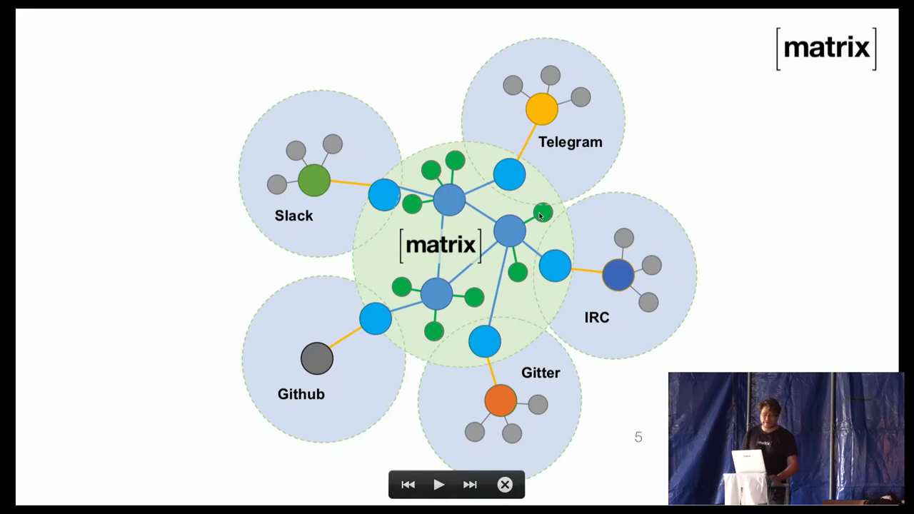
mouse_move(454, 283)
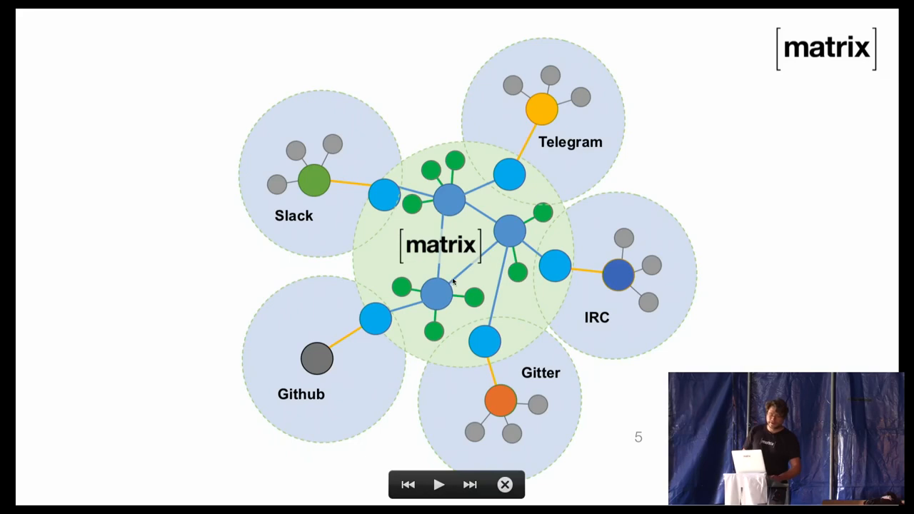
mouse_move(442, 200)
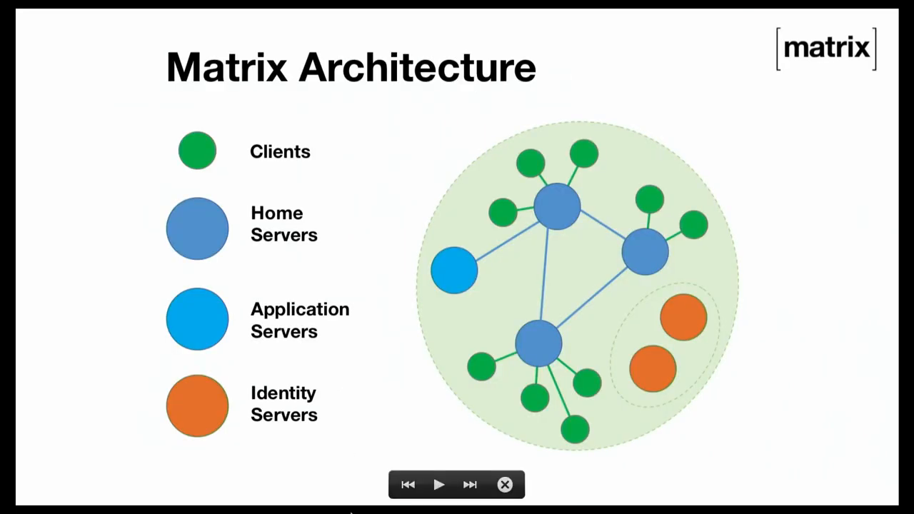
mouse_move(586, 234)
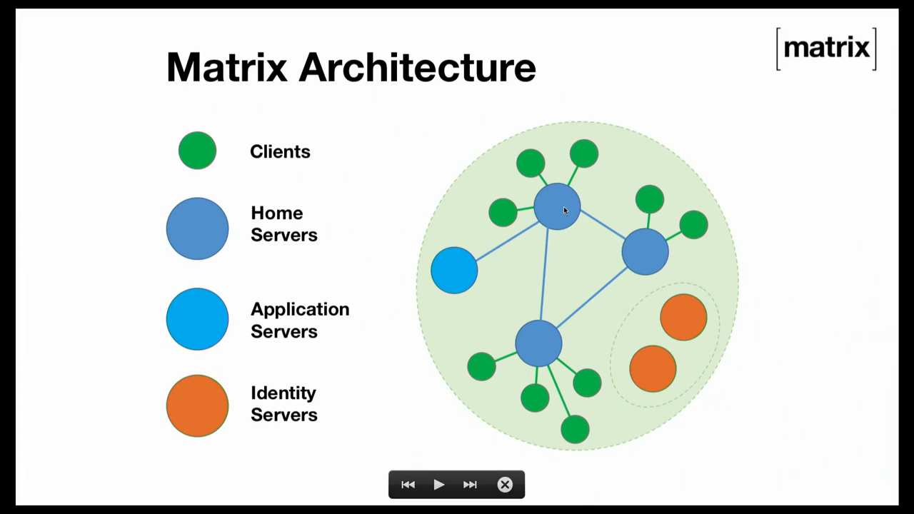
mouse_move(546, 212)
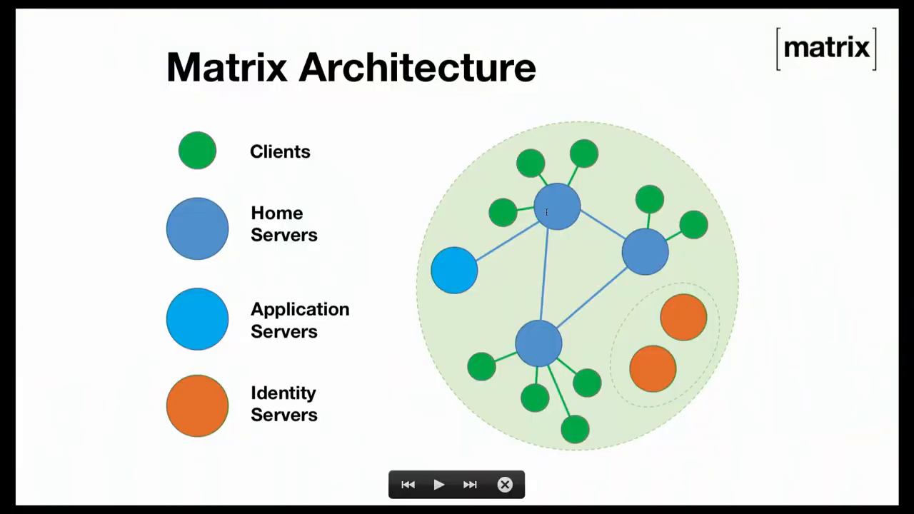
mouse_move(454, 268)
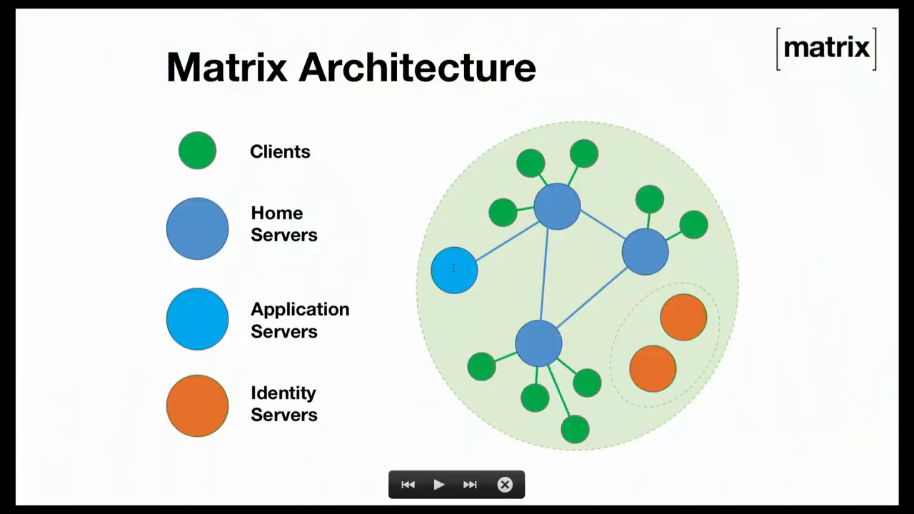
mouse_move(493, 227)
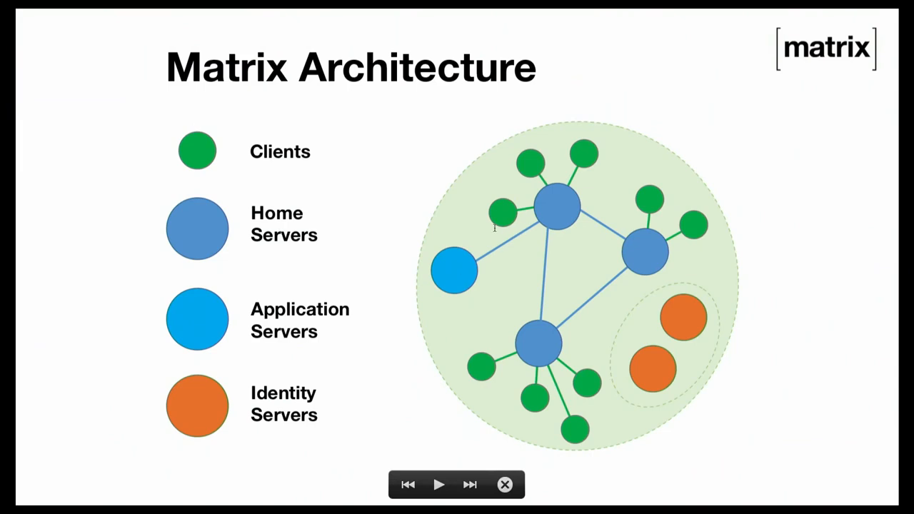
mouse_move(568, 223)
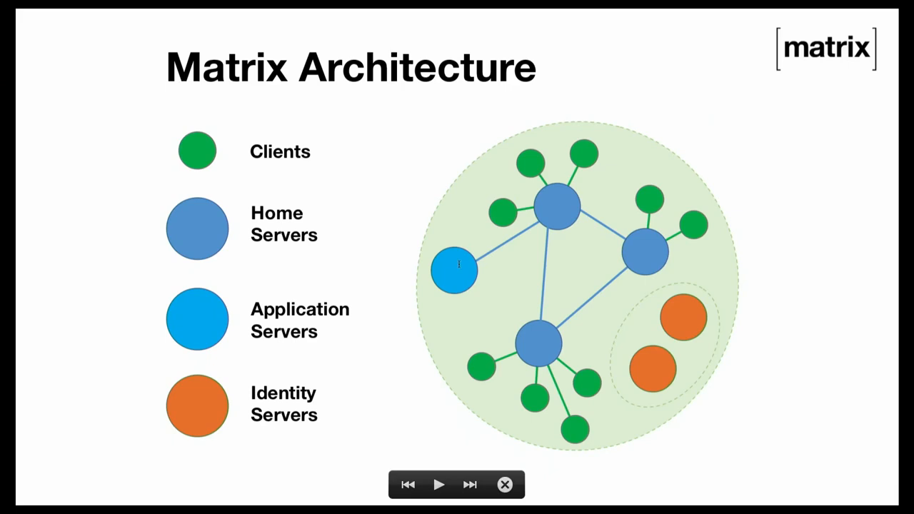
mouse_move(659, 343)
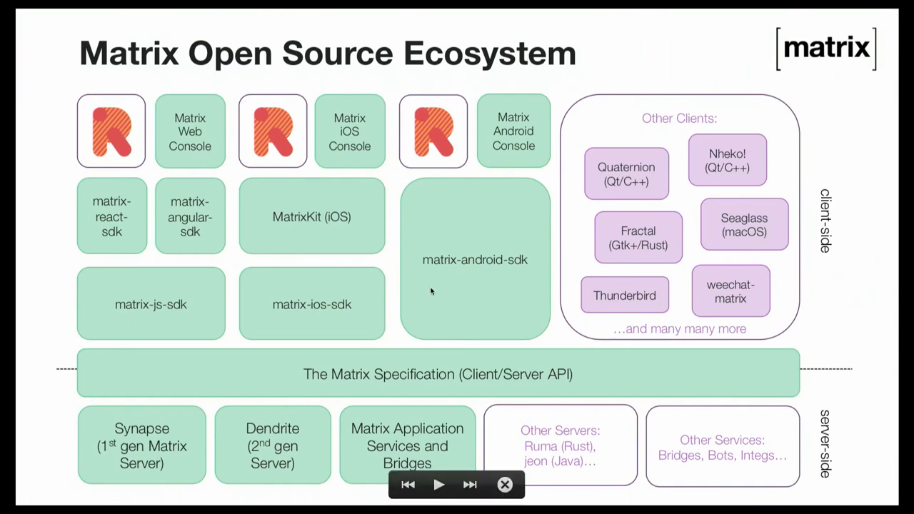
mouse_move(289, 227)
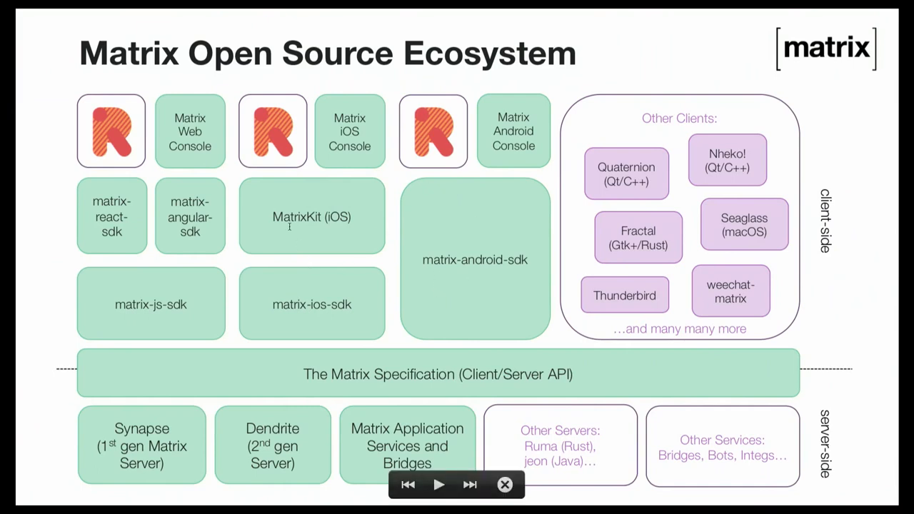
mouse_move(292, 357)
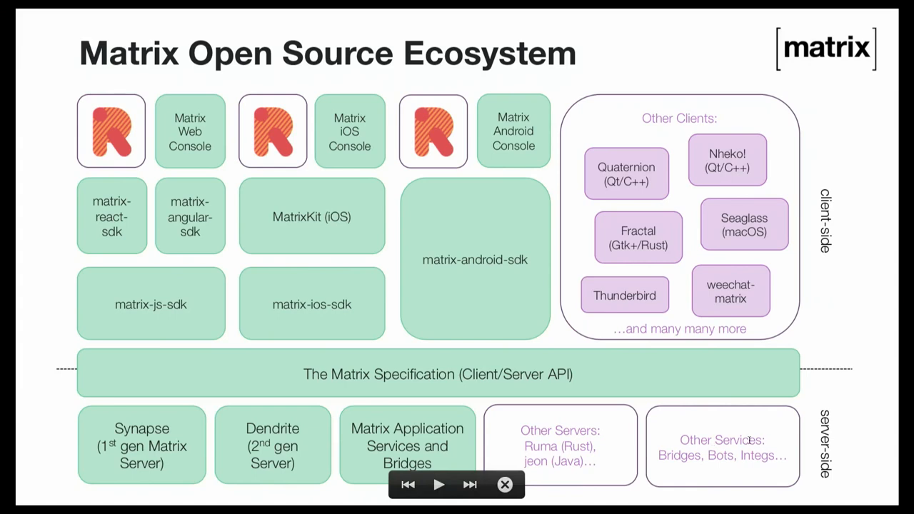
mouse_move(402, 423)
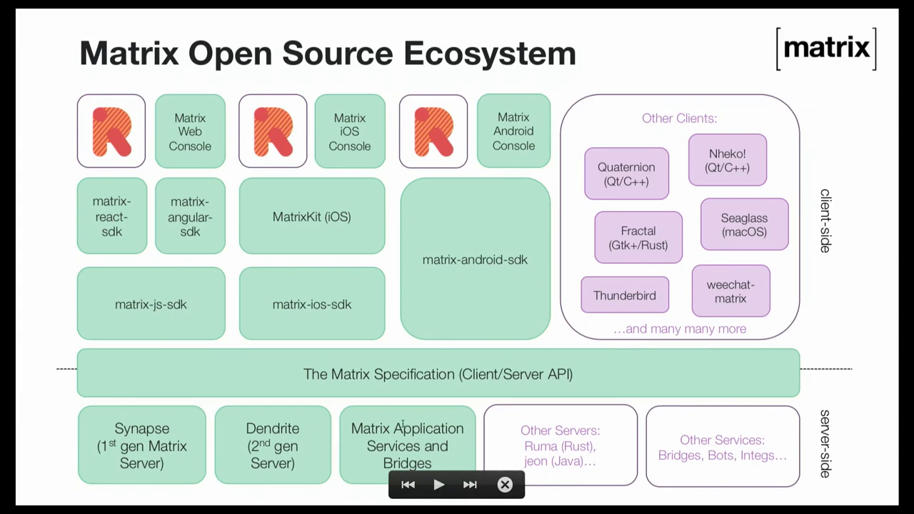
mouse_move(490, 309)
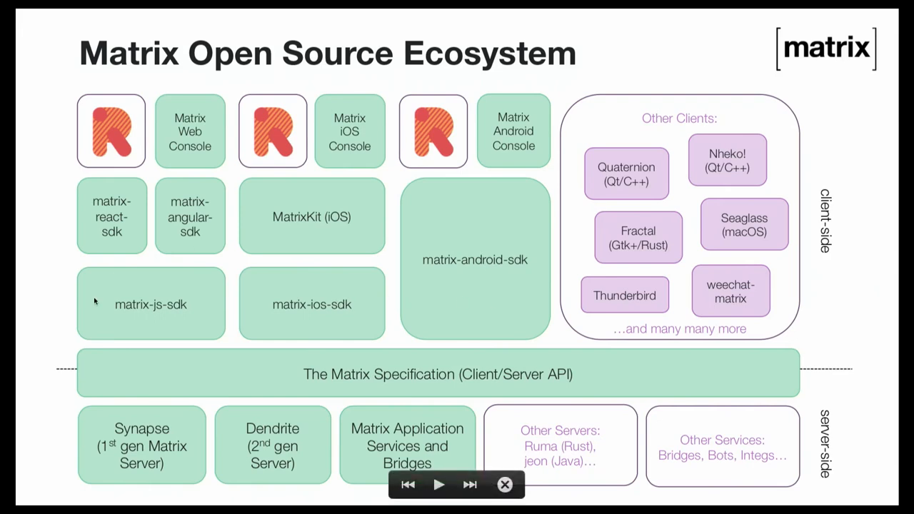
mouse_move(443, 303)
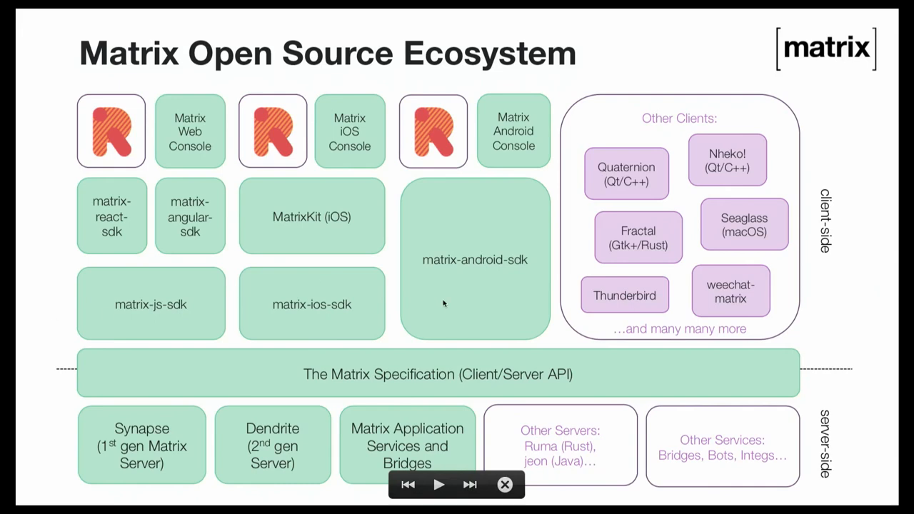
mouse_move(297, 200)
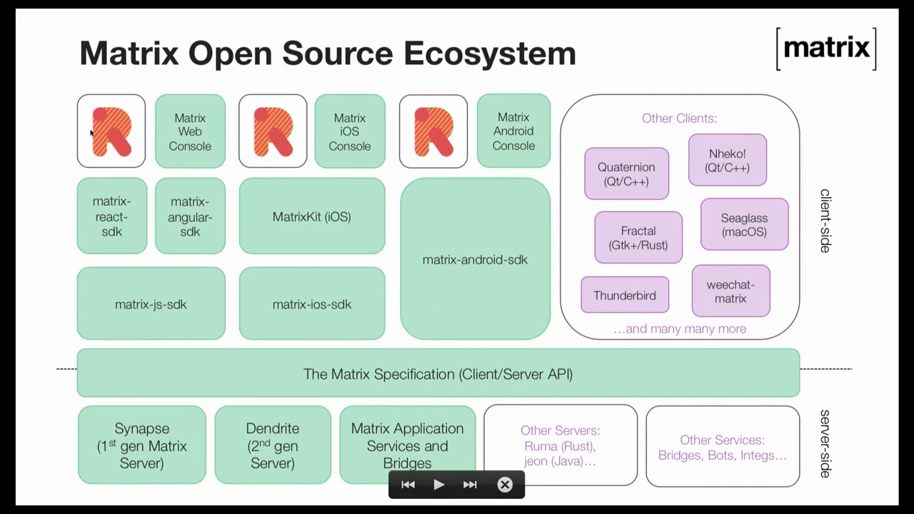
mouse_move(543, 140)
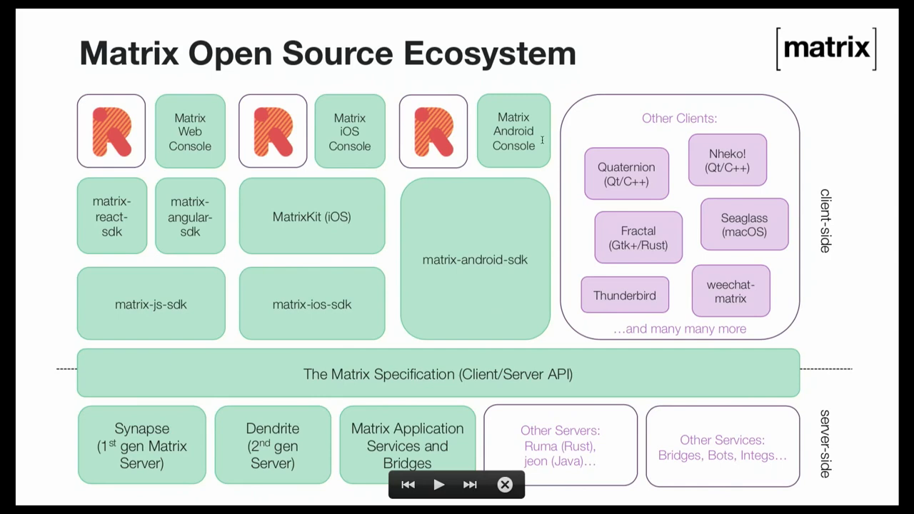
mouse_move(424, 97)
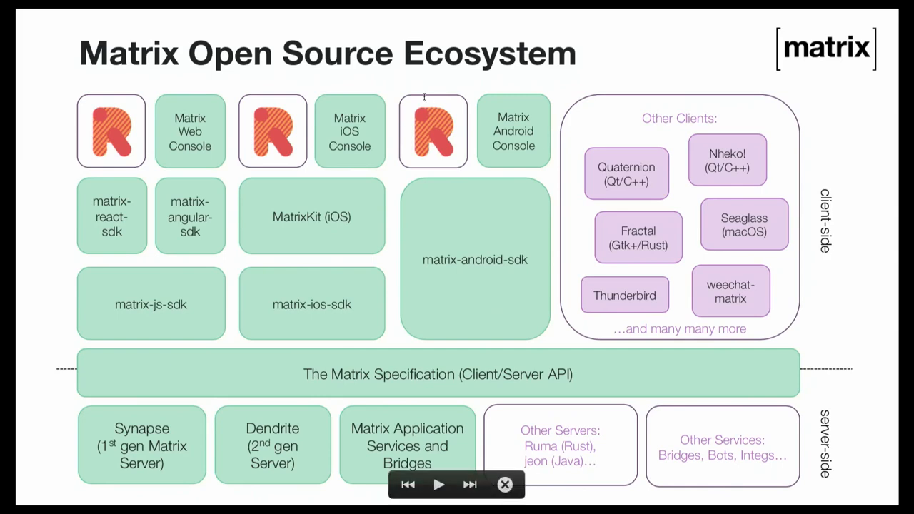
mouse_move(440, 120)
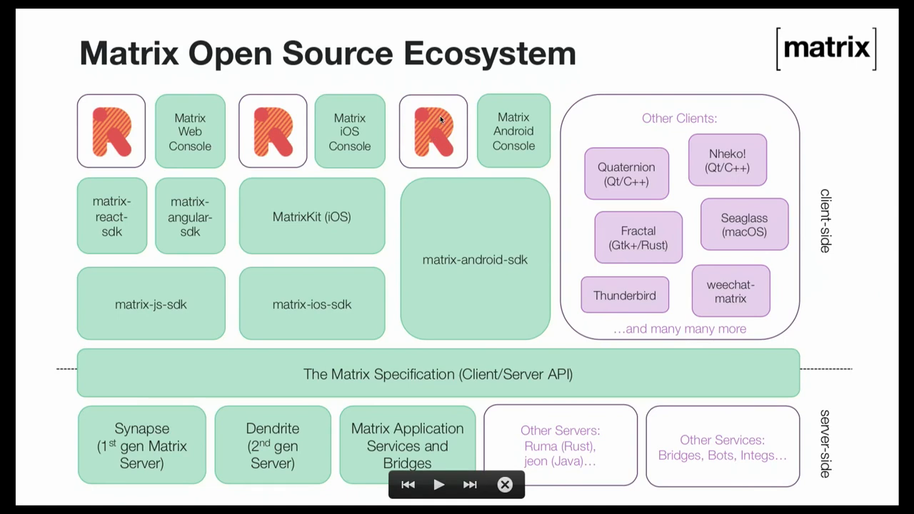
mouse_move(497, 295)
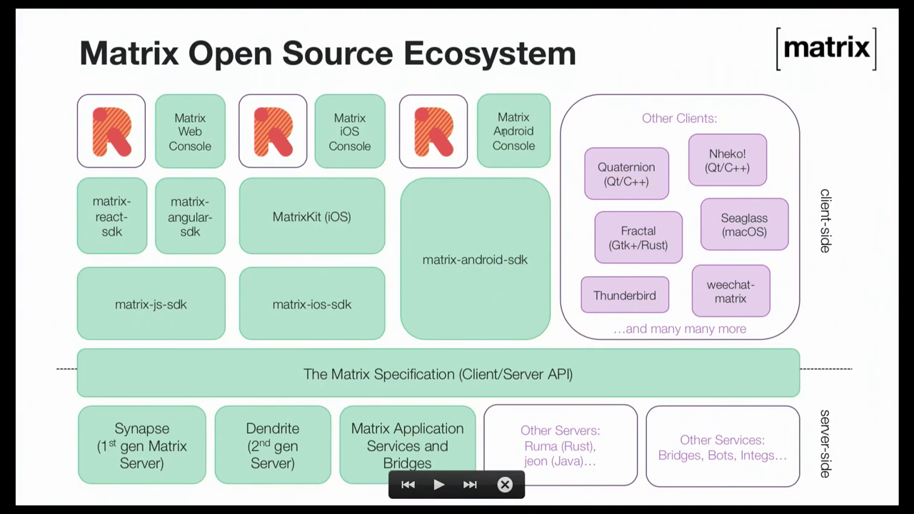
mouse_move(492, 232)
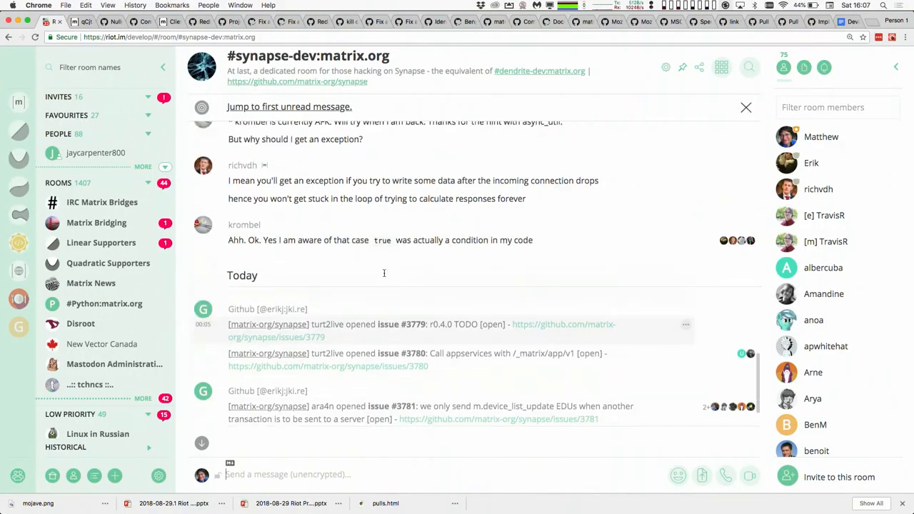
scroll(down, 3)
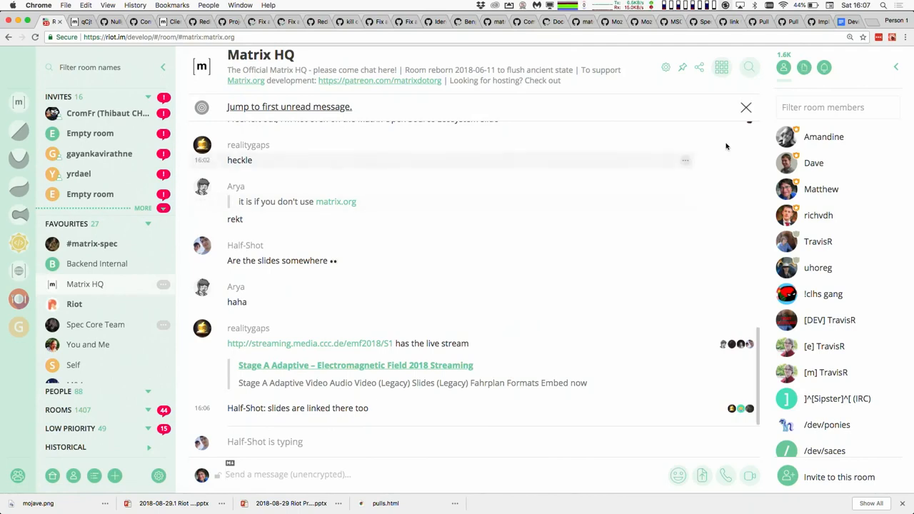
mouse_move(614, 196)
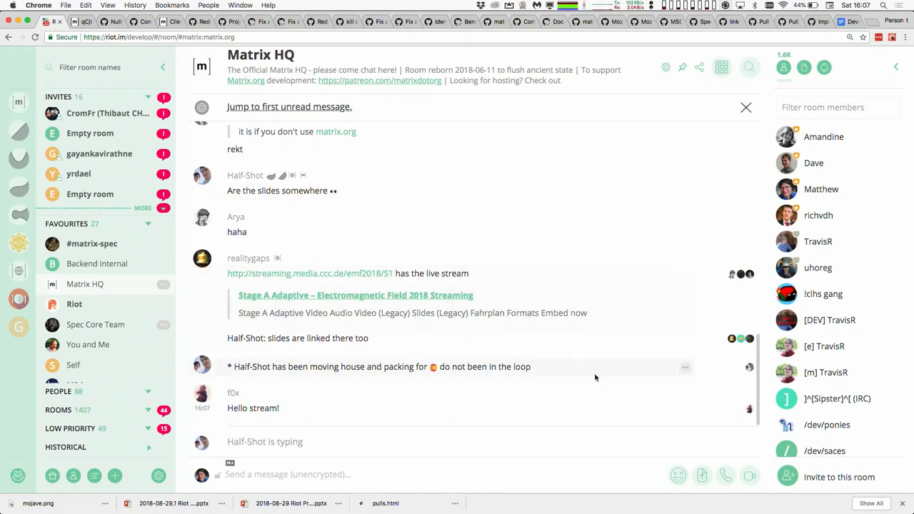
text(h)
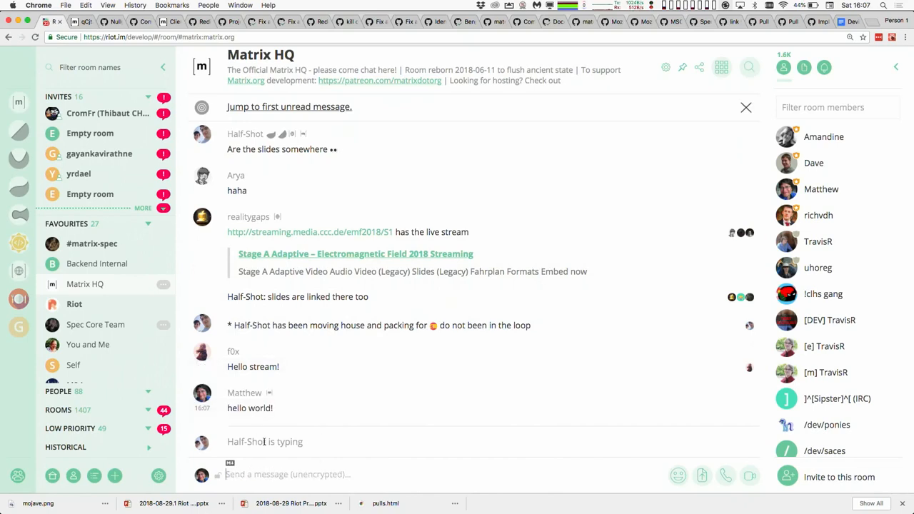
mouse_move(676, 431)
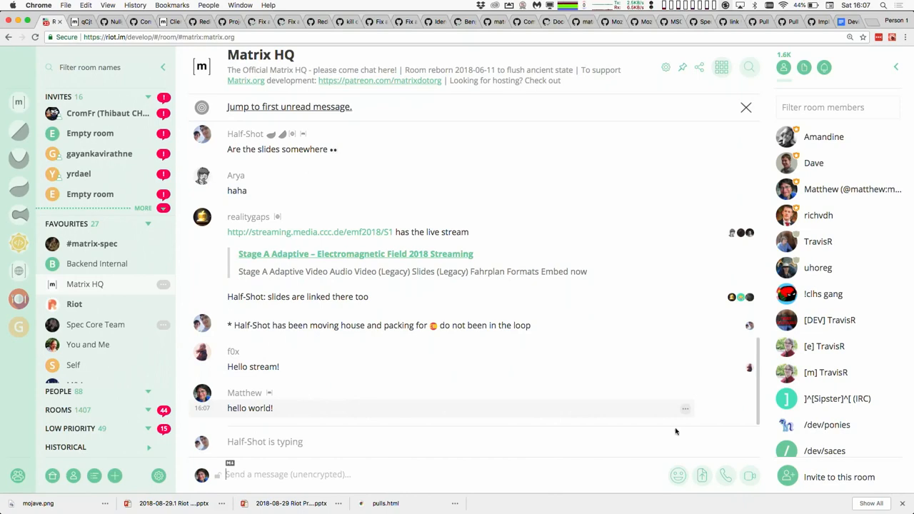
mouse_move(749, 417)
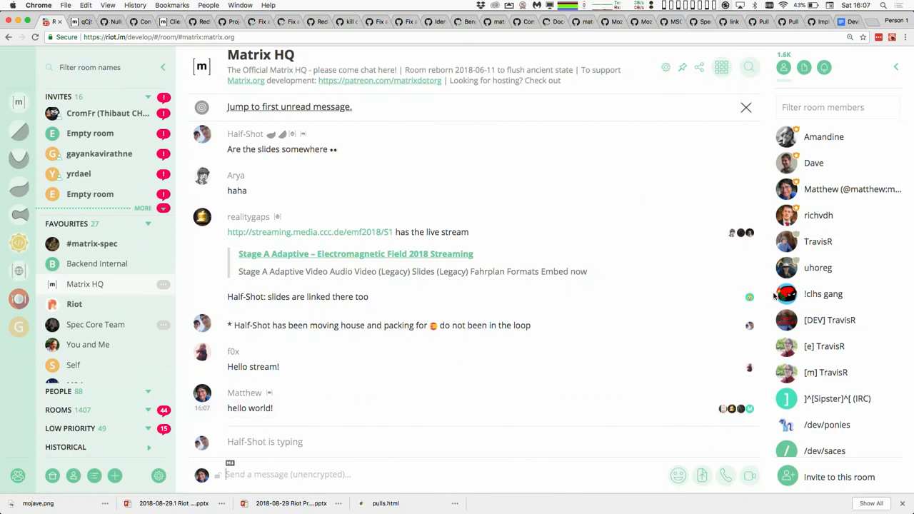
mouse_move(746, 278)
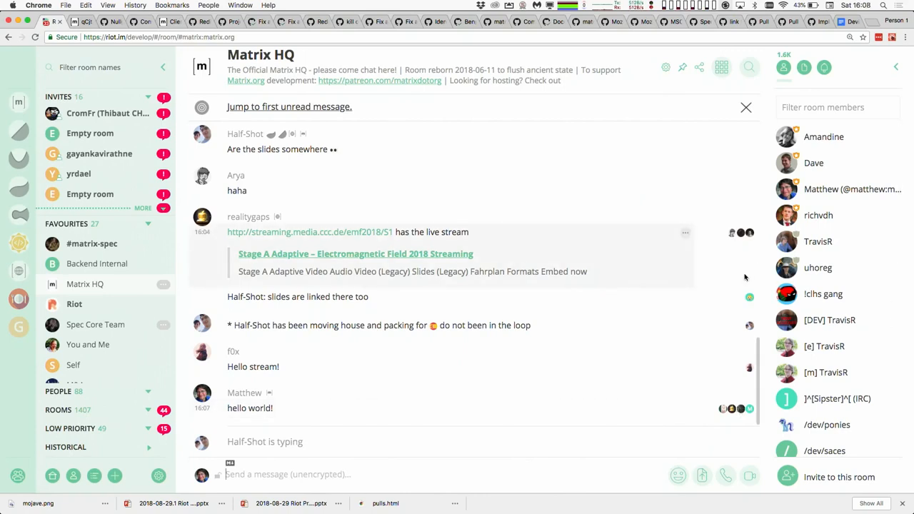
mouse_move(720, 323)
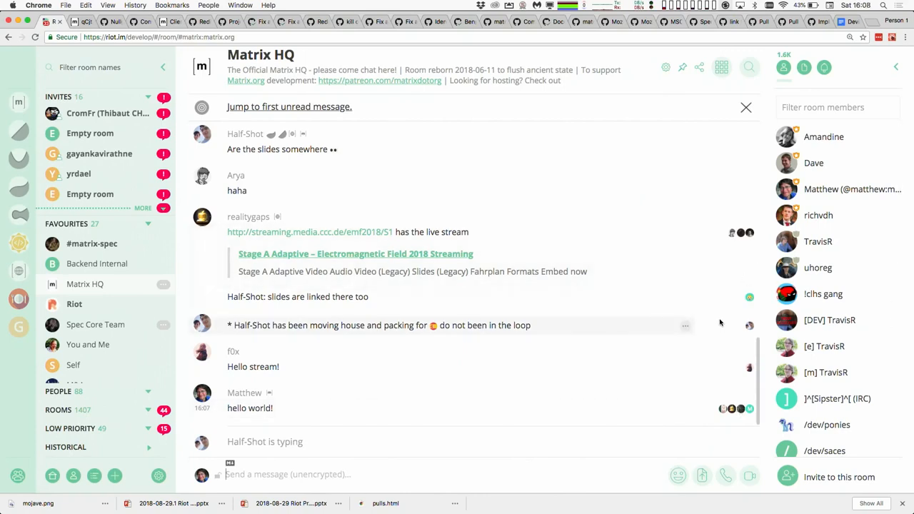
mouse_move(320, 189)
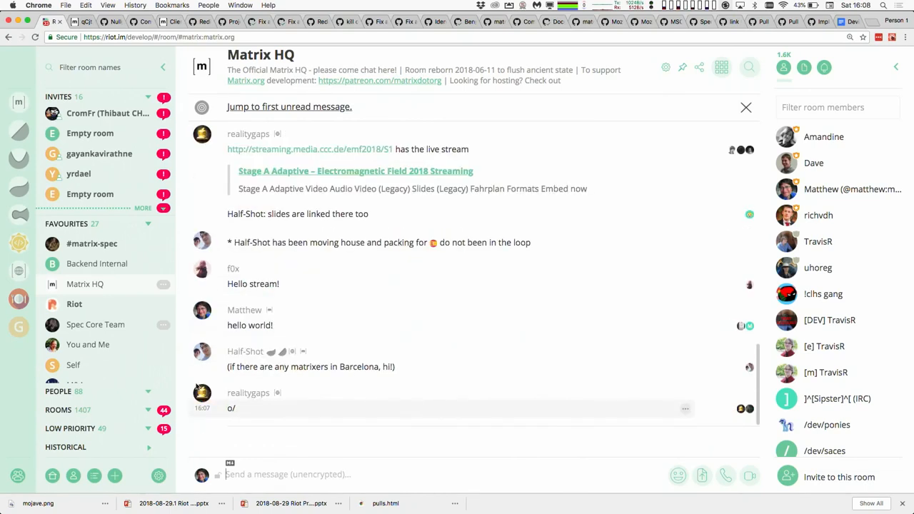
mouse_move(408, 203)
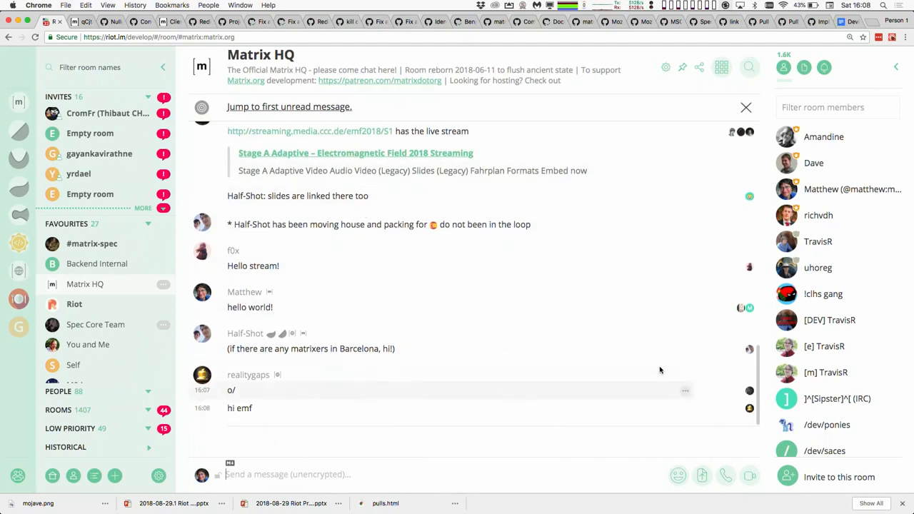
mouse_move(688, 268)
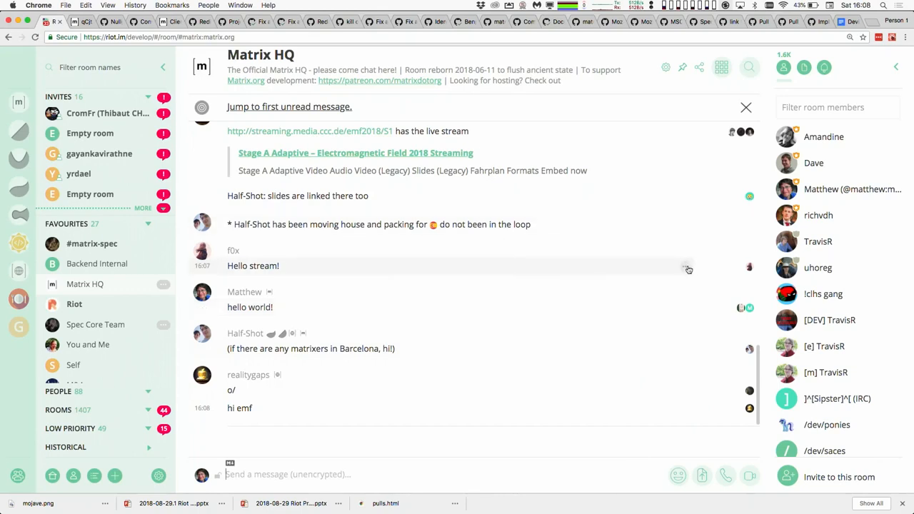
click(689, 268)
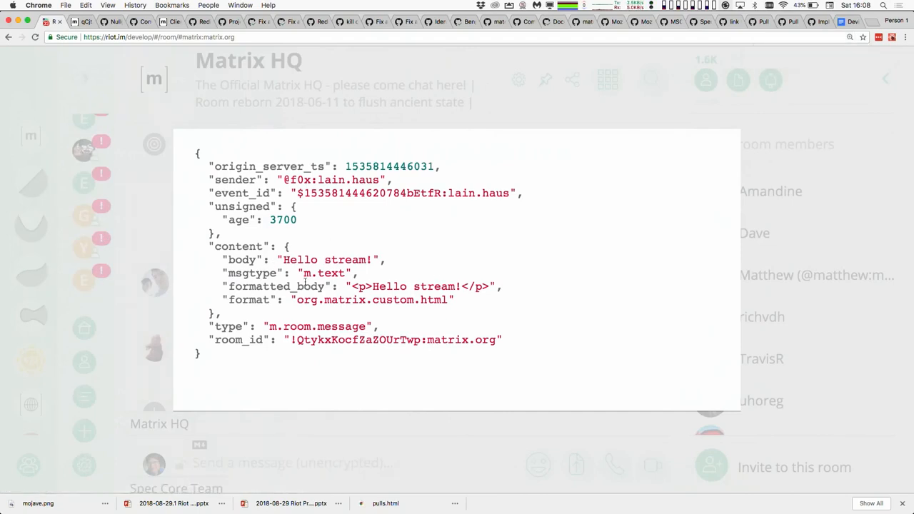
double_click(327, 260)
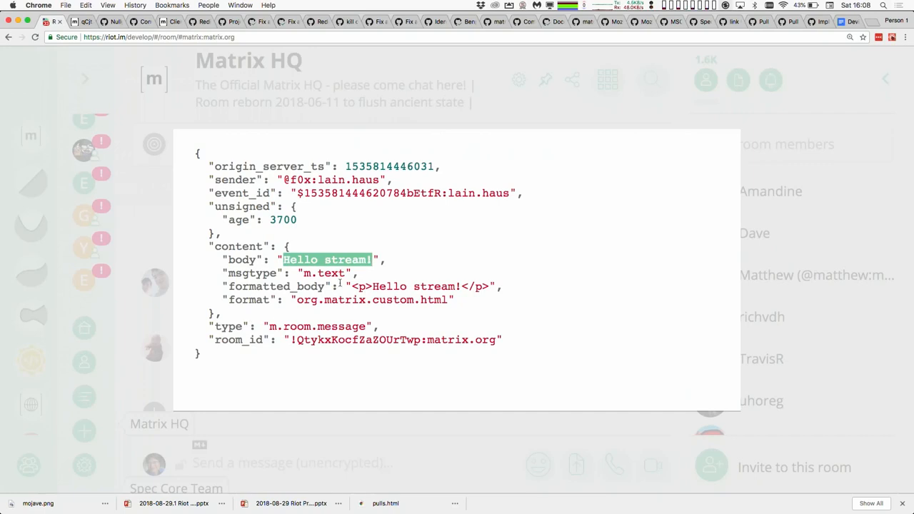
mouse_move(354, 286)
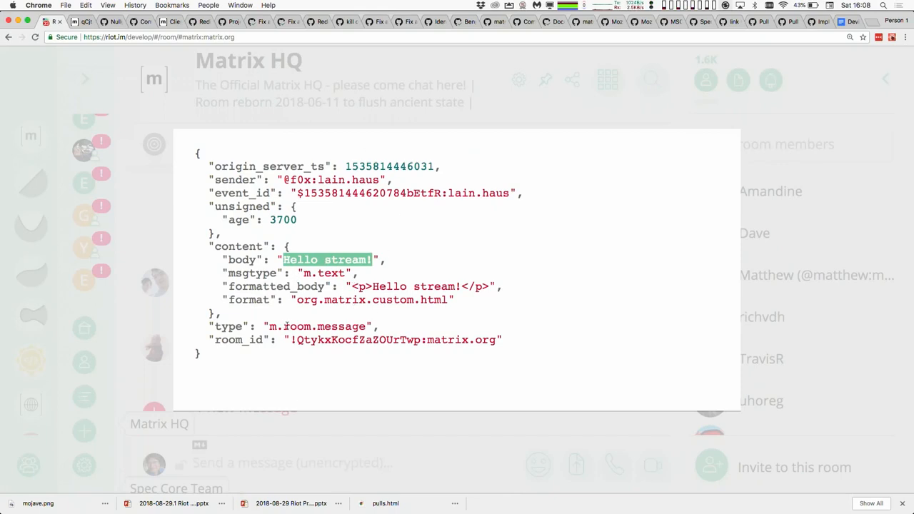
double_click(317, 326)
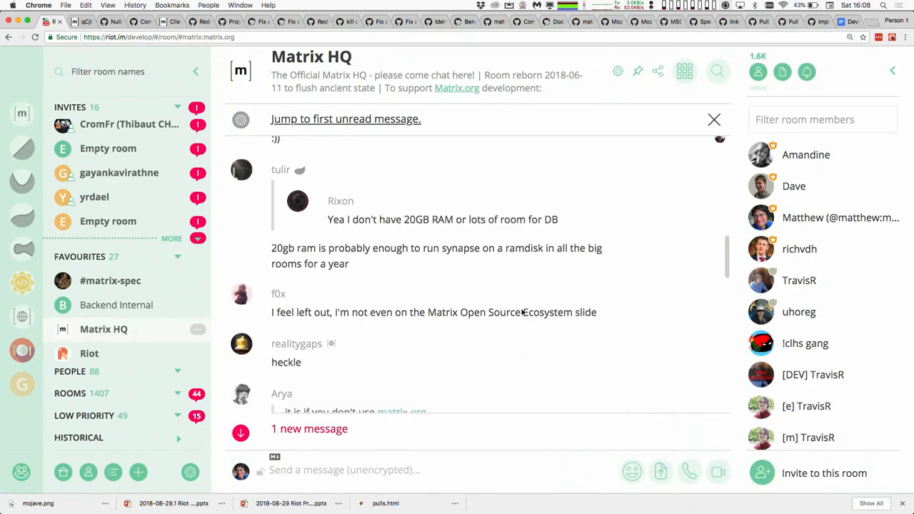
Step: Scroll the Matrix HQ timeline to f0x's photo of a projected Matrix slide
scroll(down, 3)
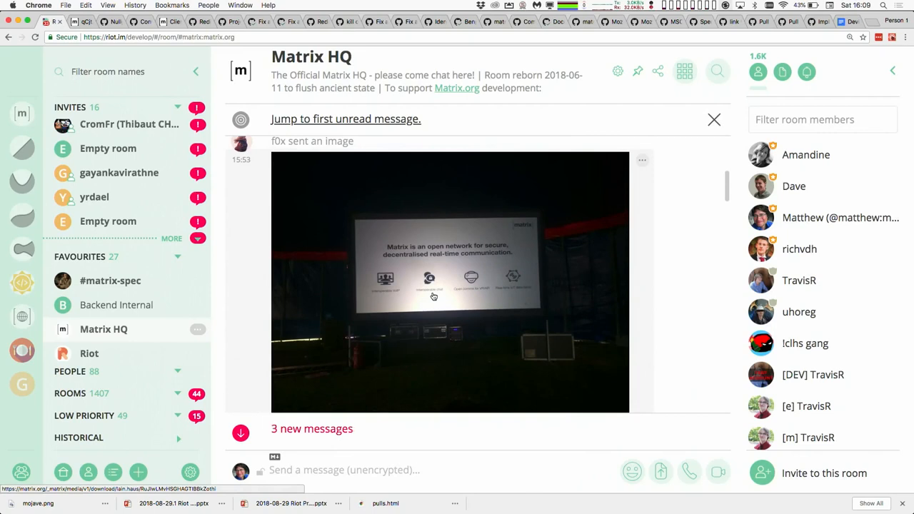
mouse_move(645, 202)
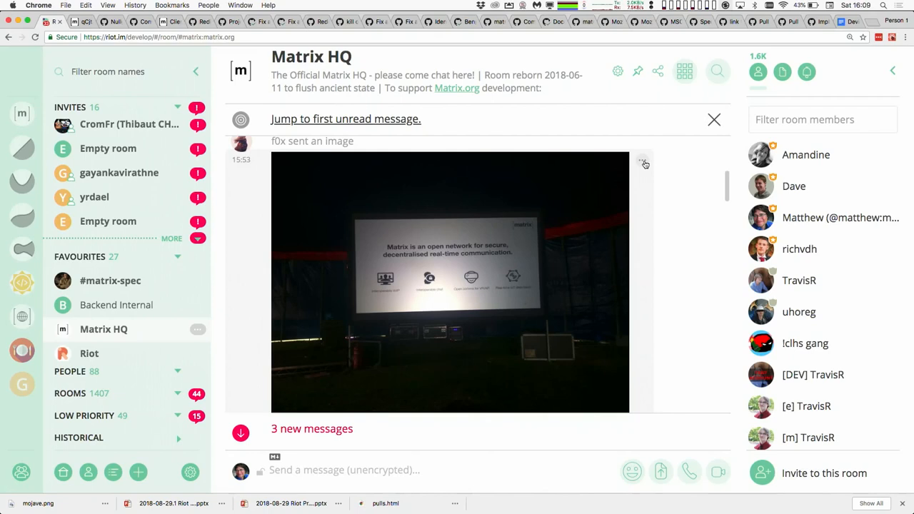
Step: View the photo message's m.image event JSON and highlight its mxc content URL
click(643, 161)
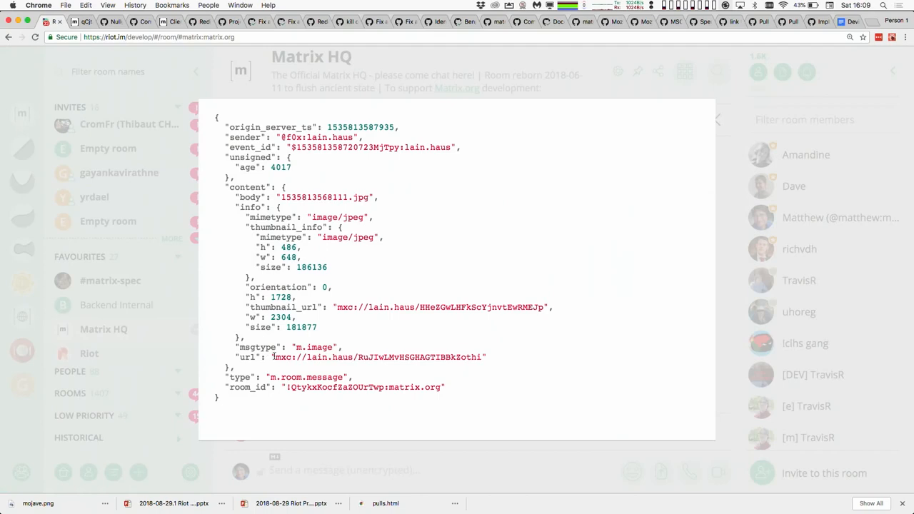
double_click(281, 357)
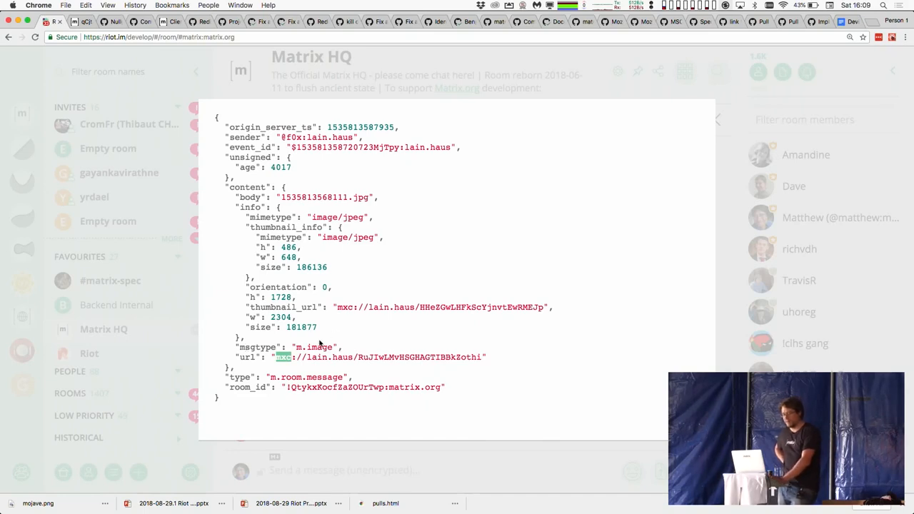
mouse_move(340, 220)
text(mego)
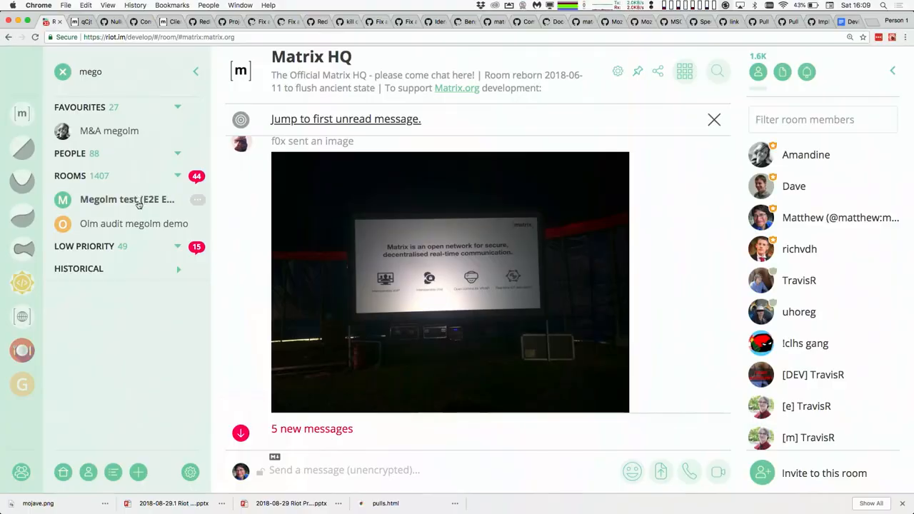
Step: Open the Megolm test (E2E Encryption Testfest) room from the filtered room list
click(126, 200)
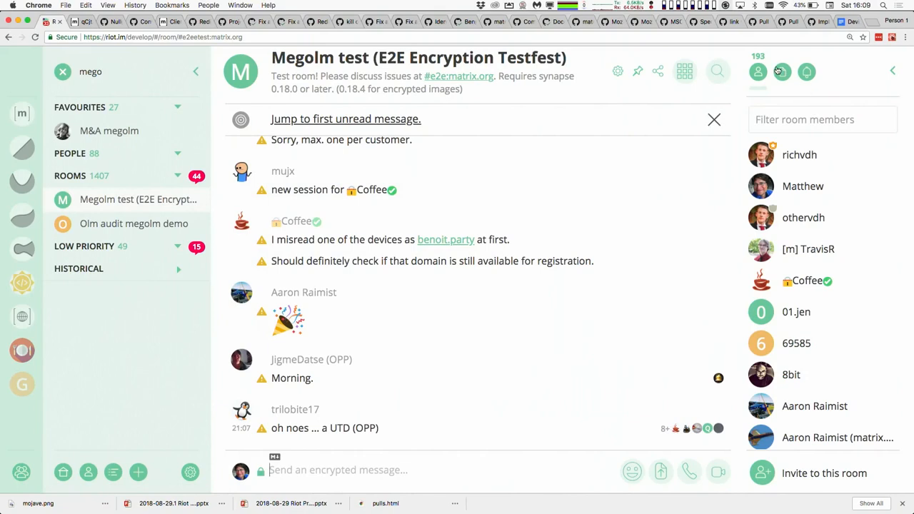
mouse_move(518, 283)
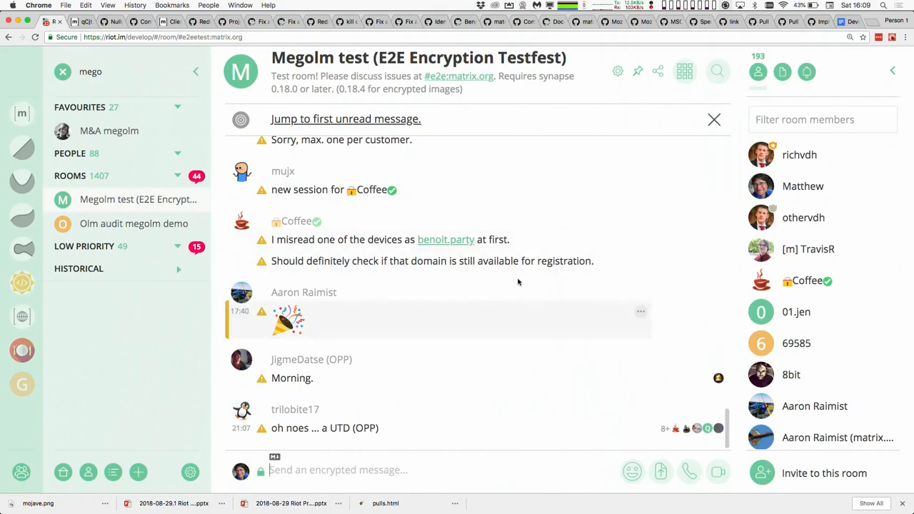
mouse_move(524, 322)
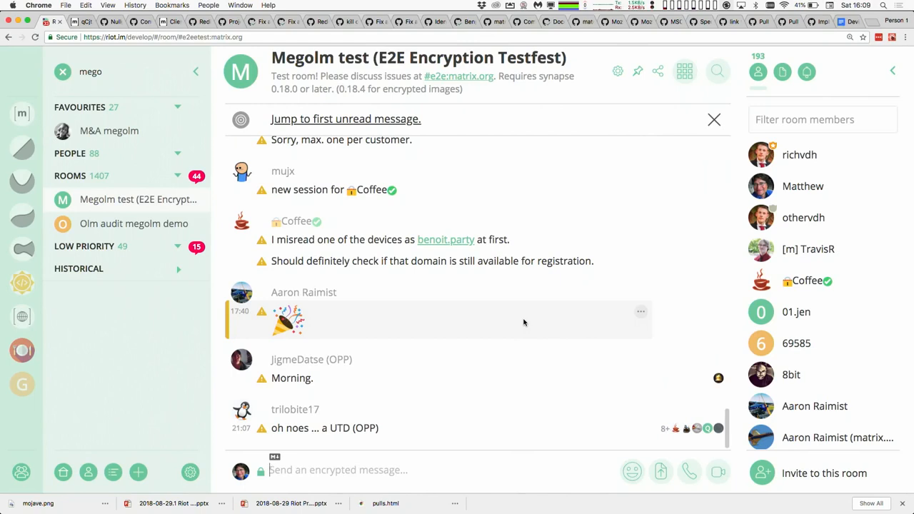
mouse_move(654, 293)
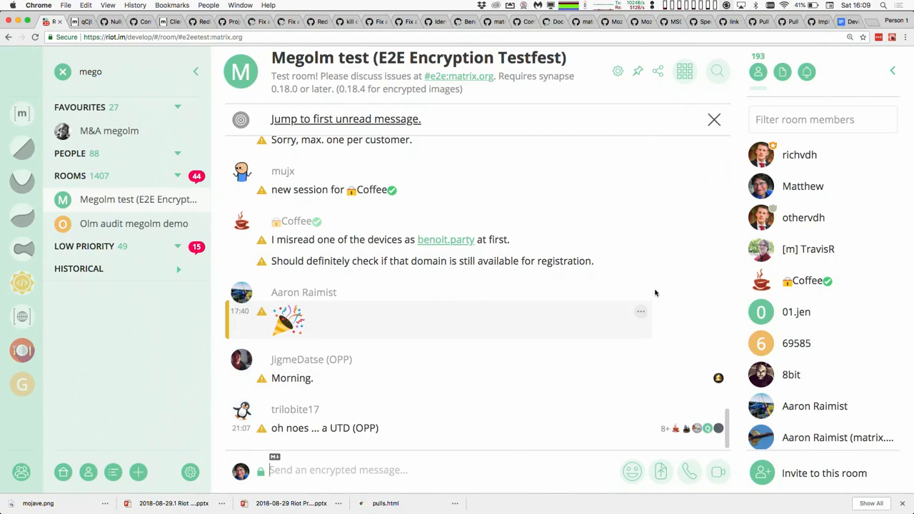
click(640, 312)
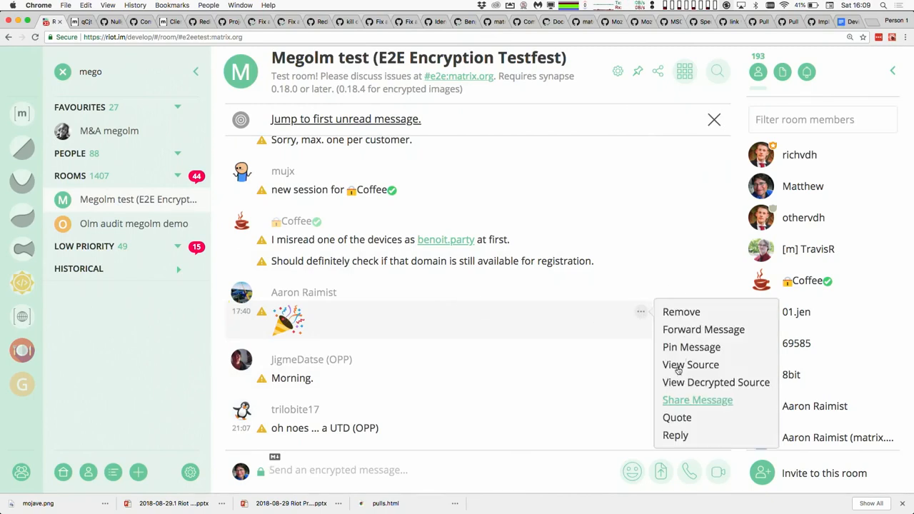
click(691, 364)
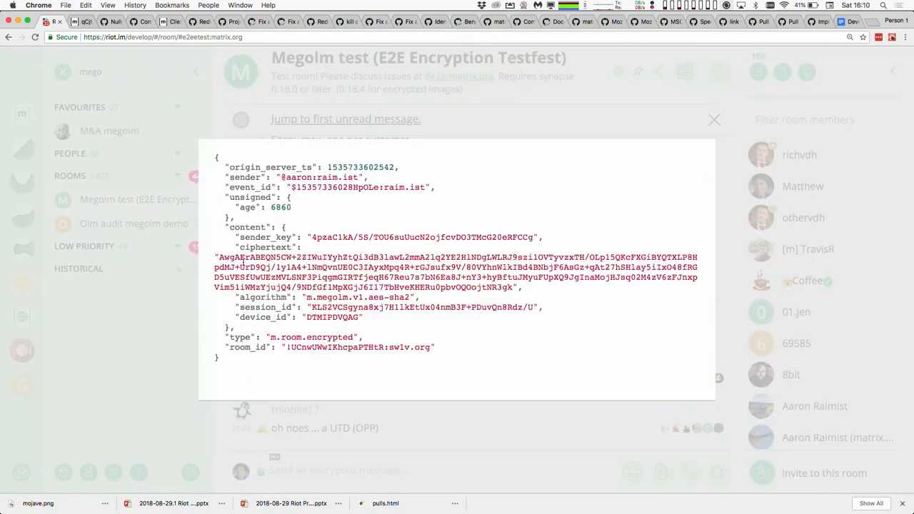
double_click(257, 267)
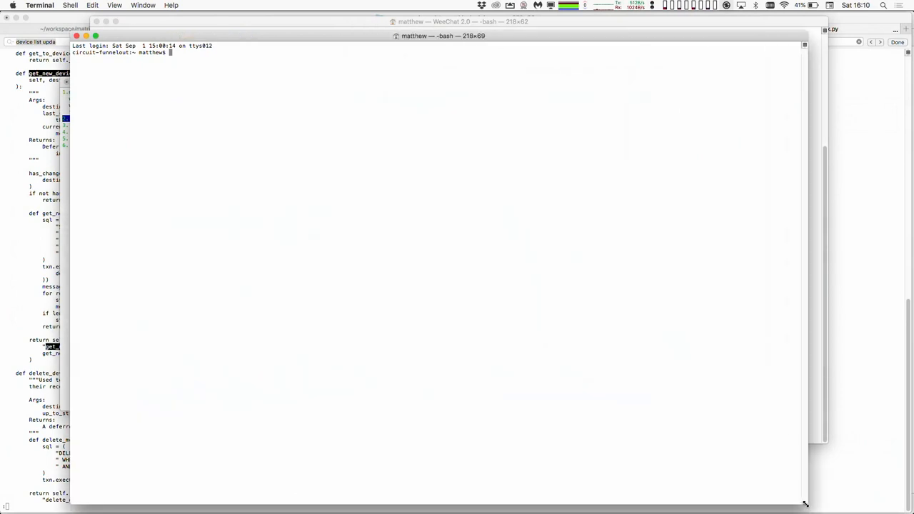
Step: Change into the nheko workspace folder and launch the built nheko.app from Terminal
text(cd workspace)
text(open build/nheko.app/)
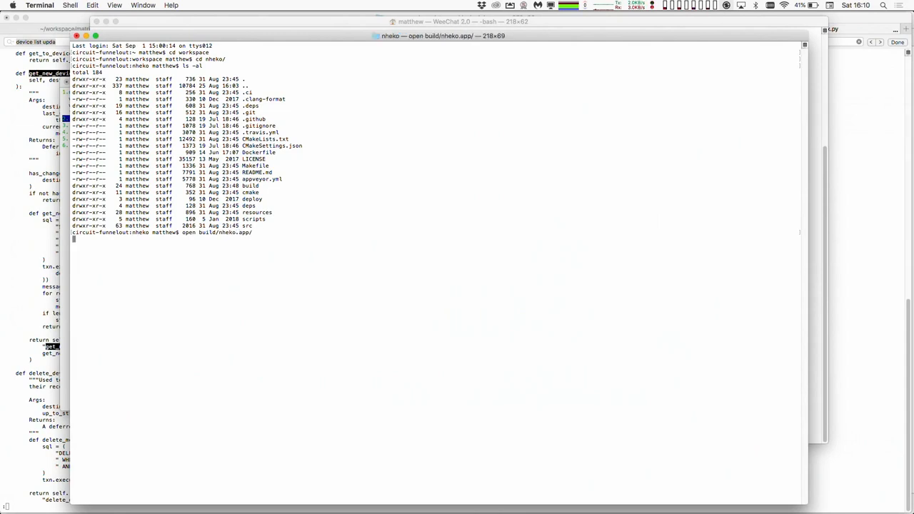
key(Return)
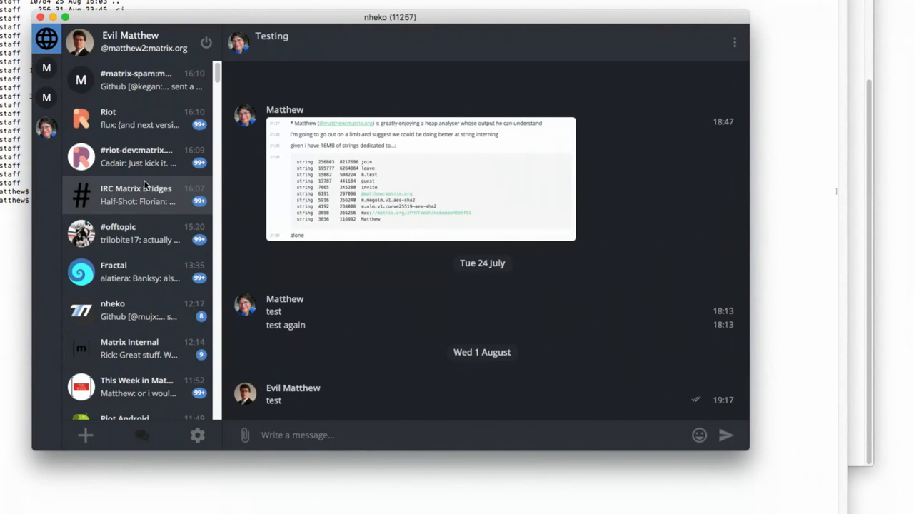
click(297, 434)
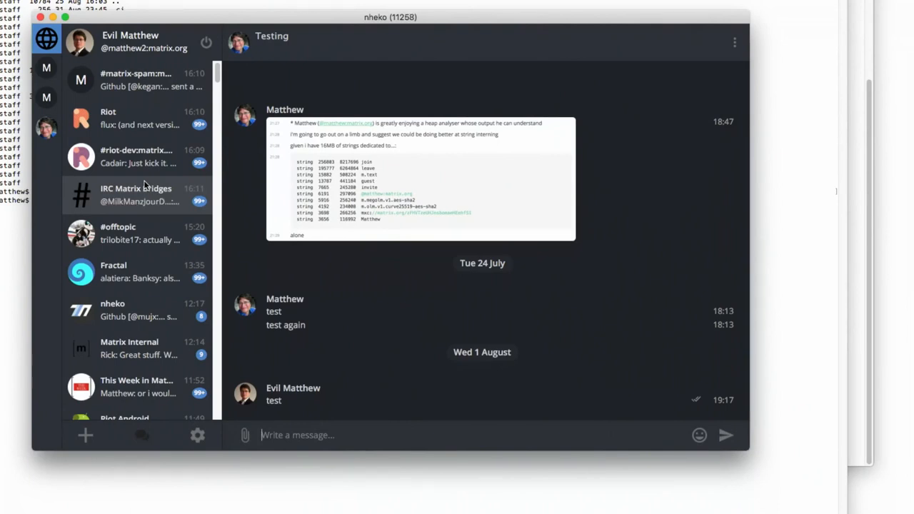
scroll(up, 3)
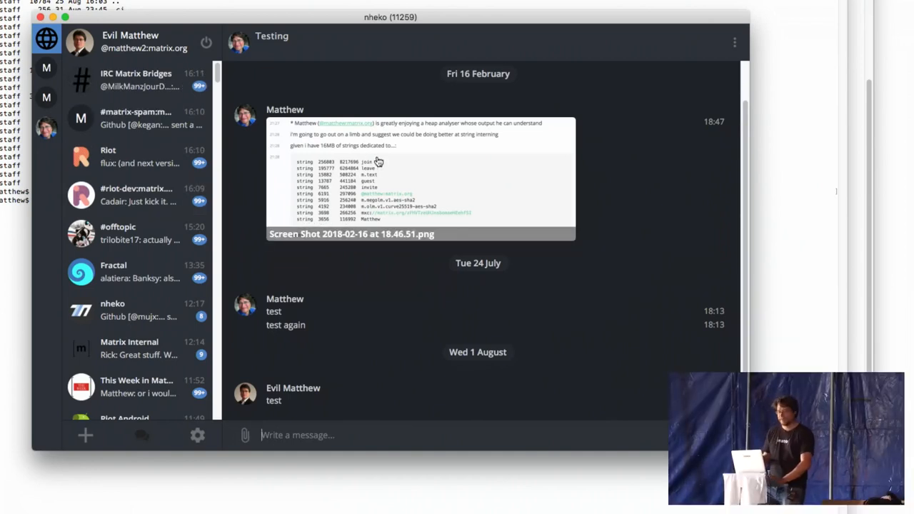
scroll(down, 3)
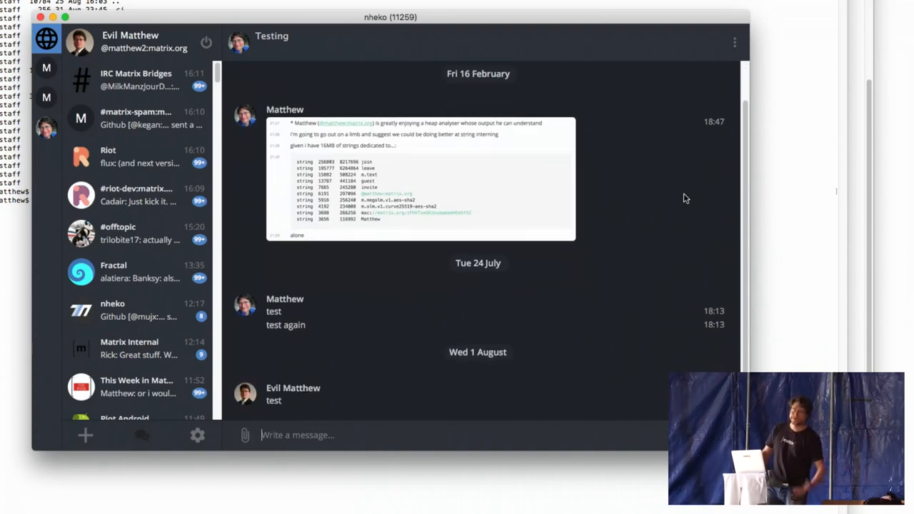
mouse_move(619, 263)
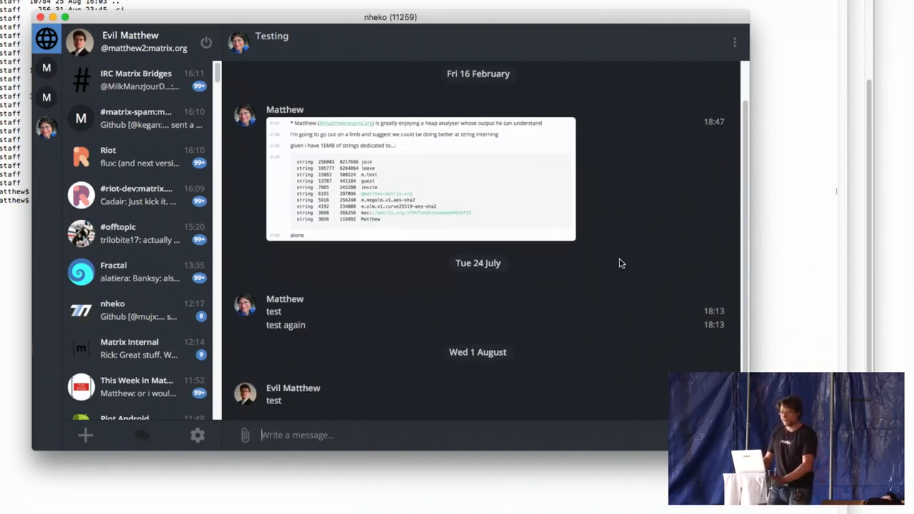
scroll(down, 3)
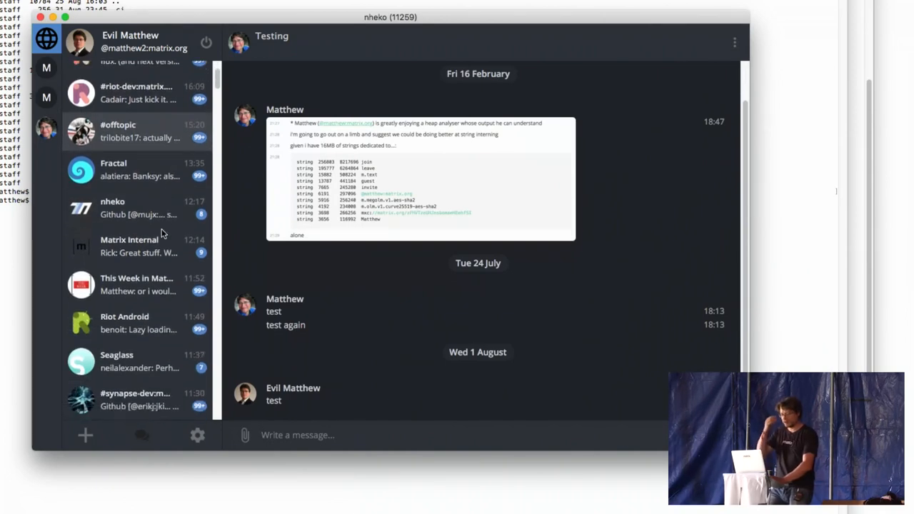
scroll(down, 3)
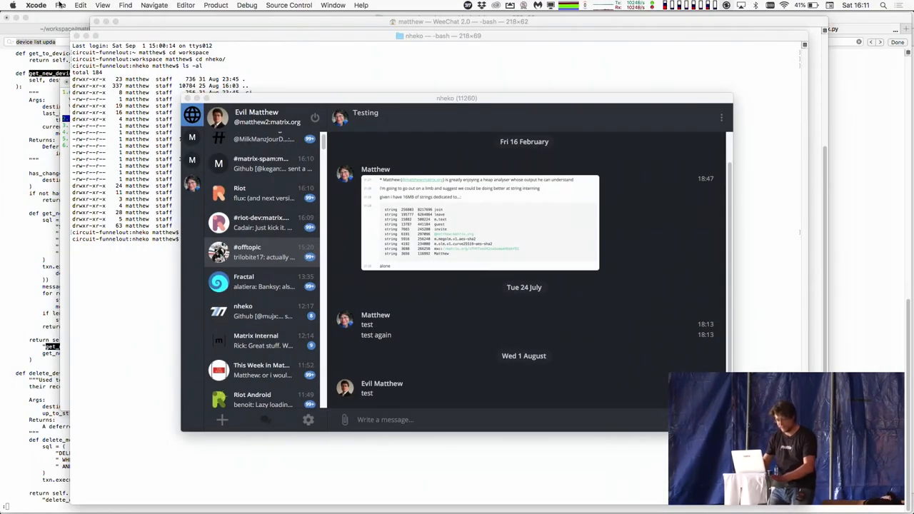
Step: Open Seaglass.xcworkspace from Recent, run it, and log in to a Matrix account
click(60, 5)
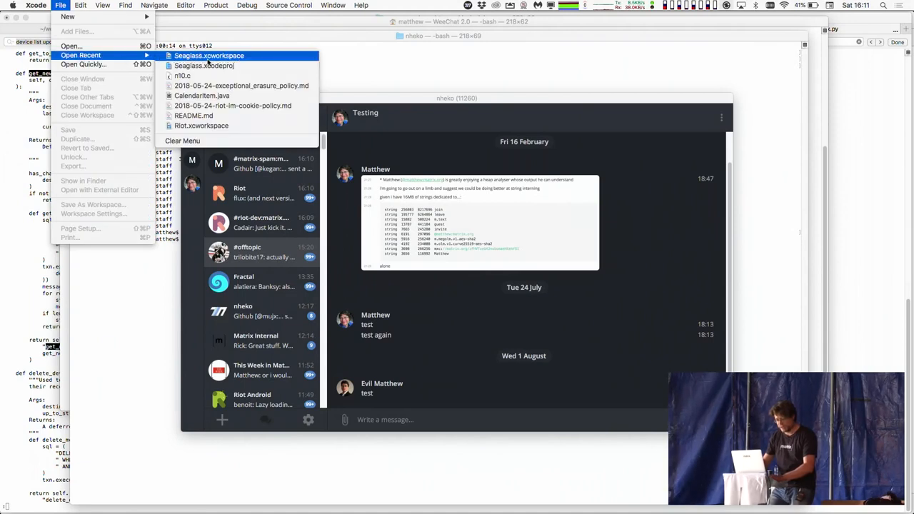
click(208, 56)
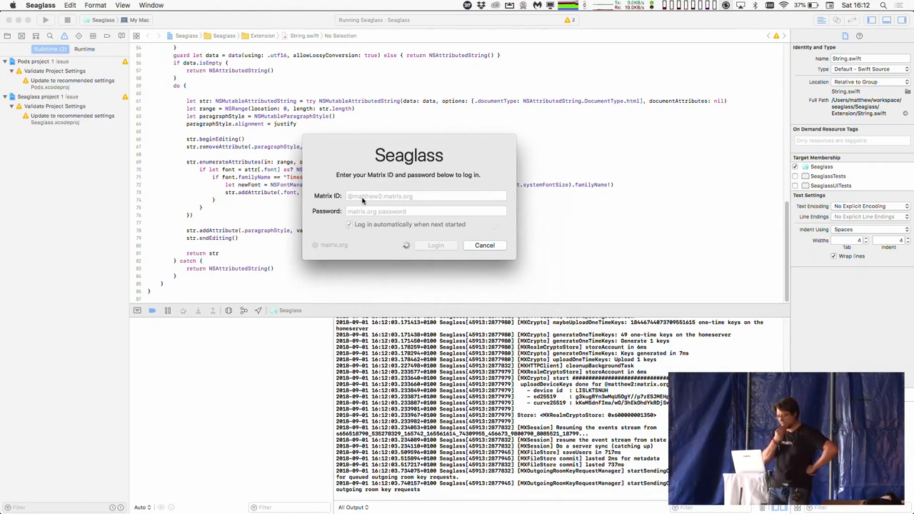
click(486, 246)
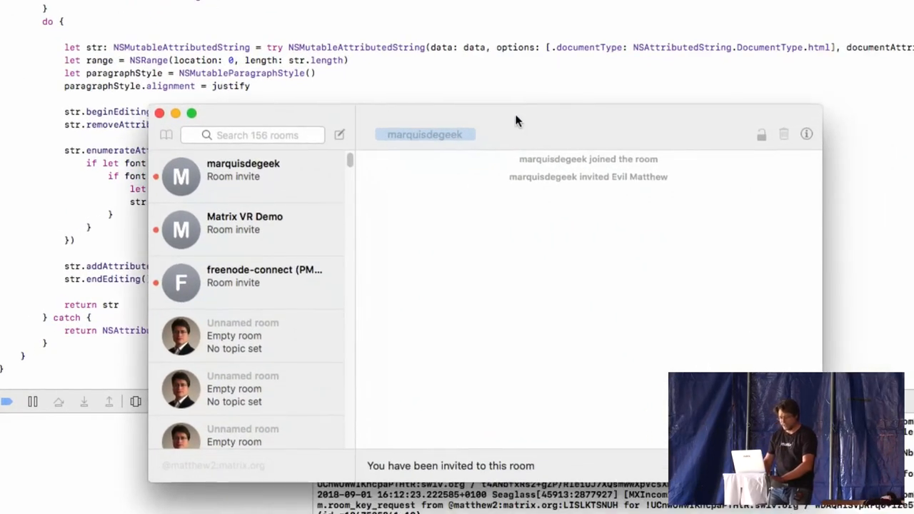
Step: Search for and open the Seaglass room, then scroll back through its recent discussion
text(nh)
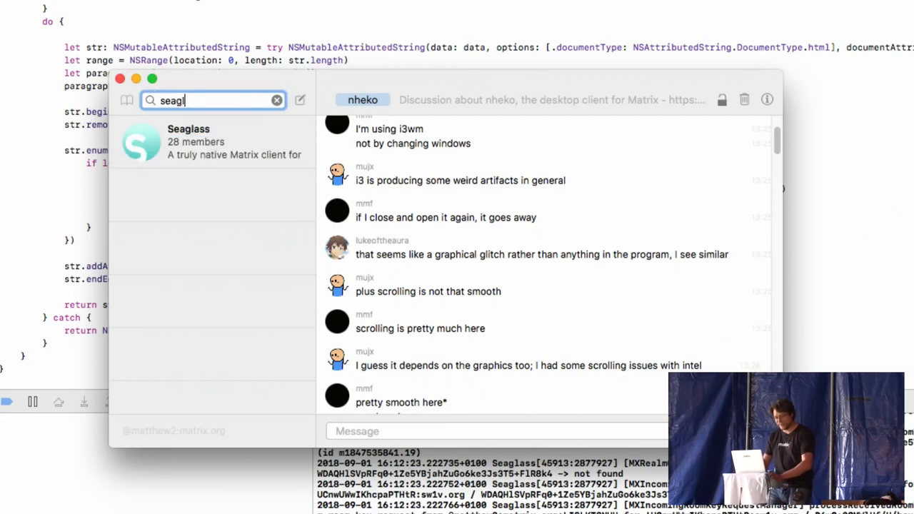
click(212, 141)
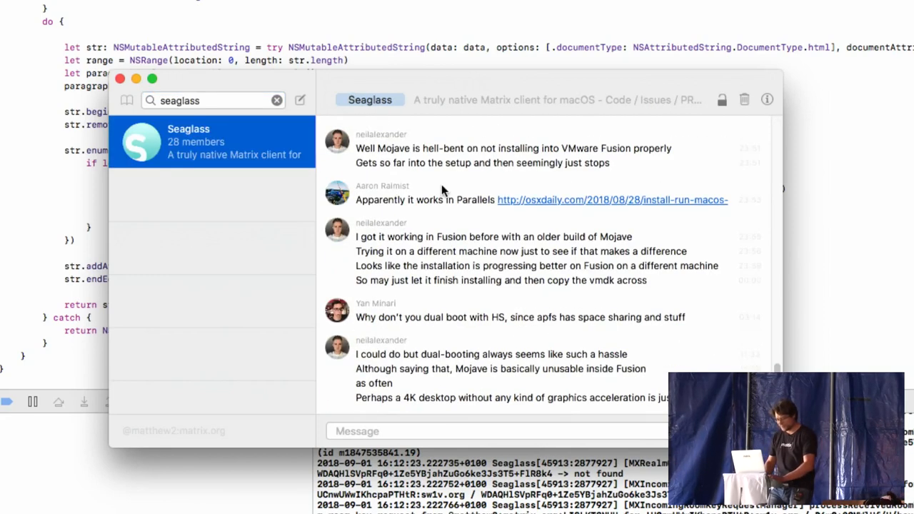
scroll(down, 3)
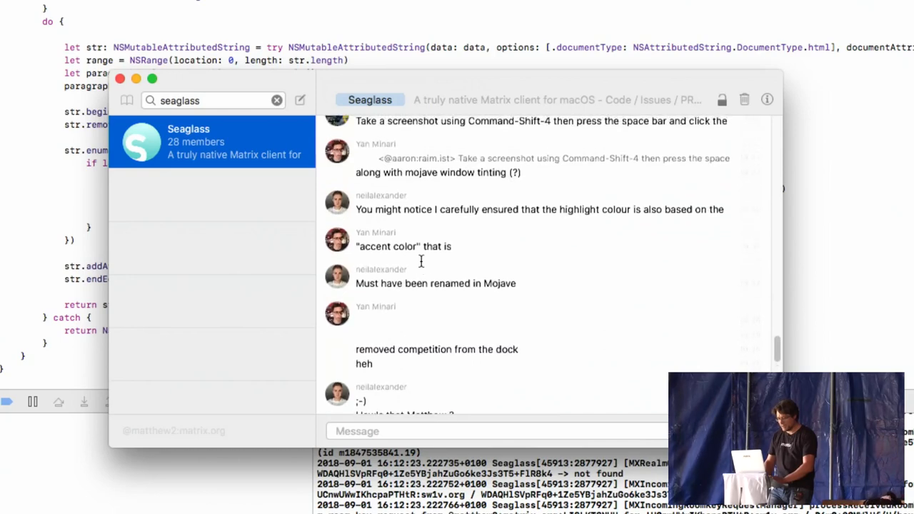
scroll(down, 3)
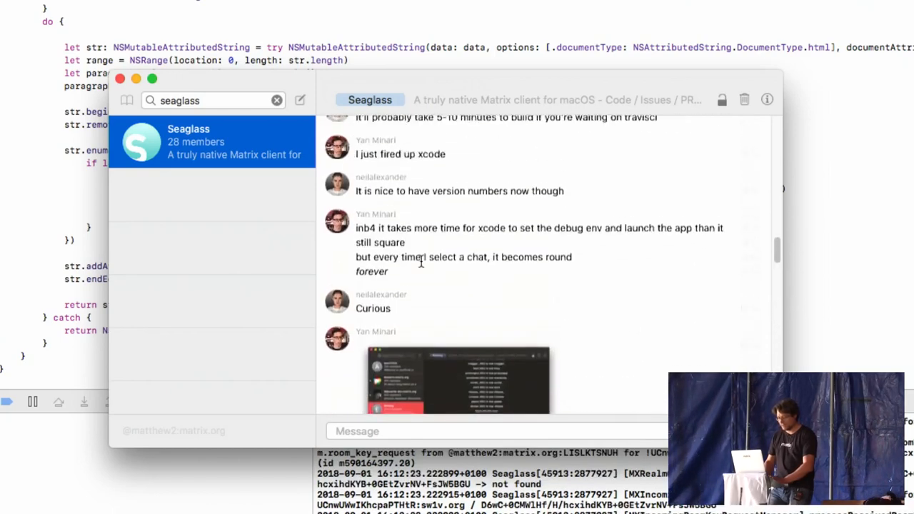
scroll(down, 3)
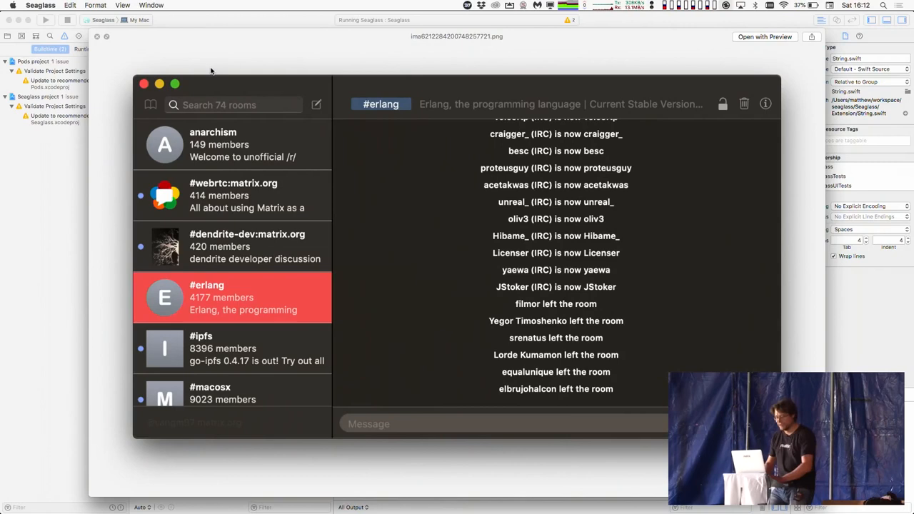
mouse_move(388, 200)
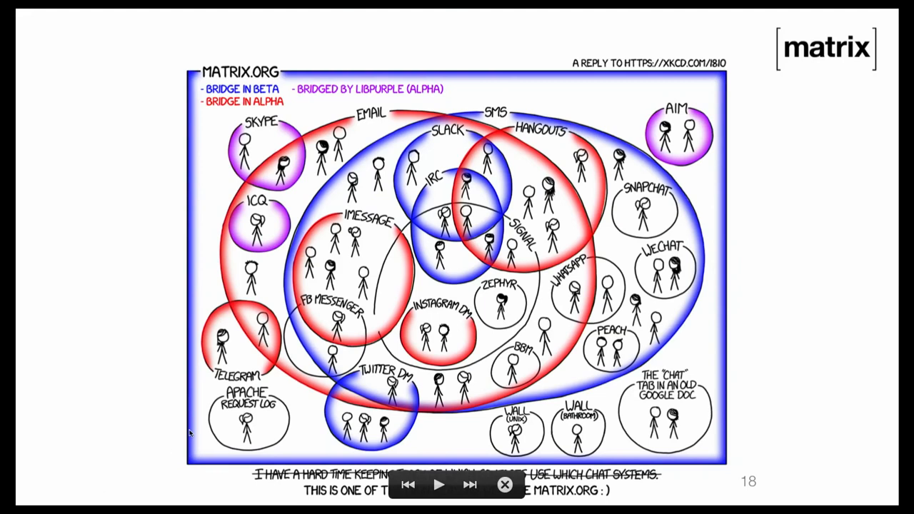
mouse_move(465, 326)
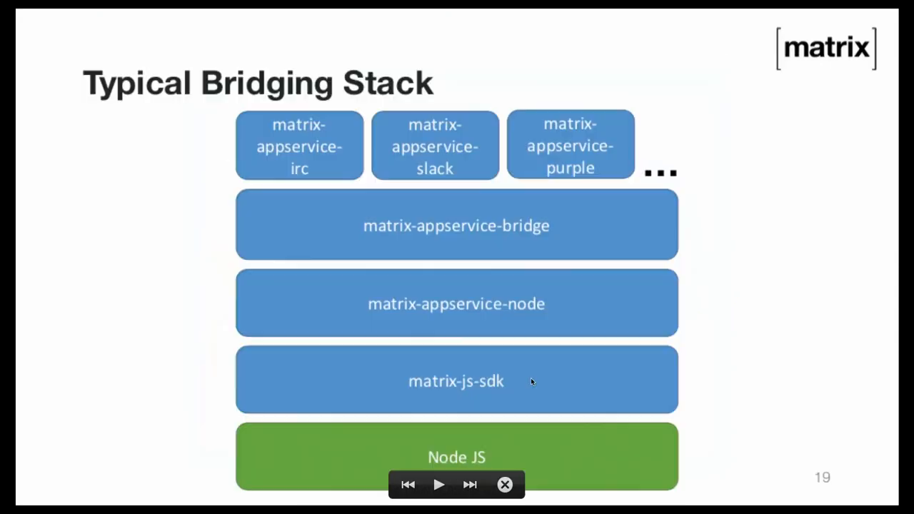
mouse_move(328, 444)
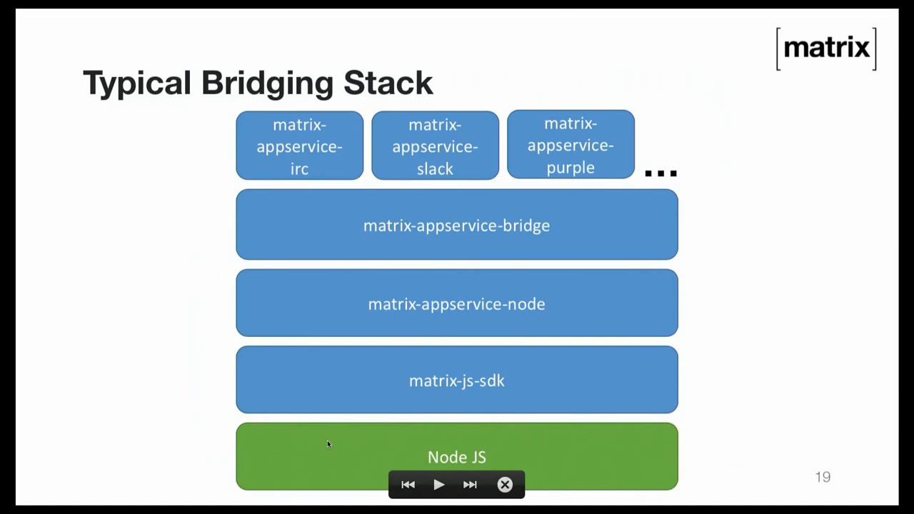
mouse_move(486, 309)
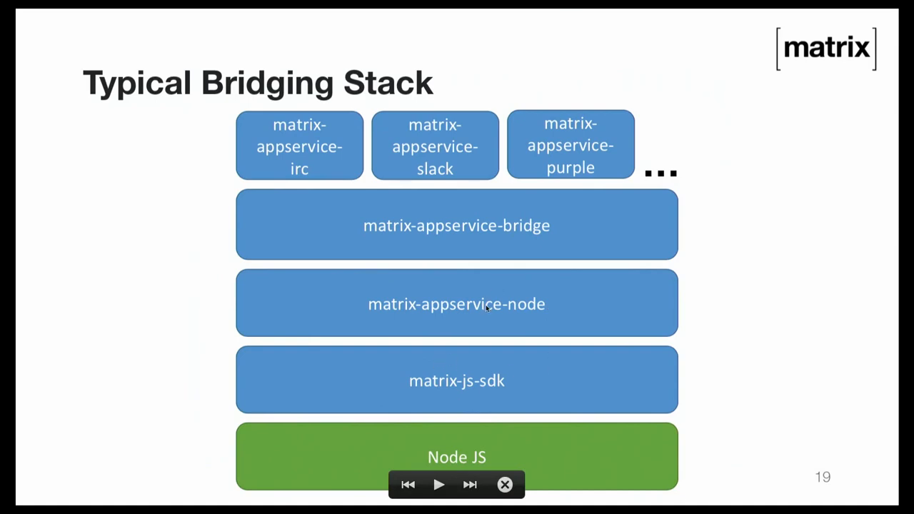
mouse_move(423, 171)
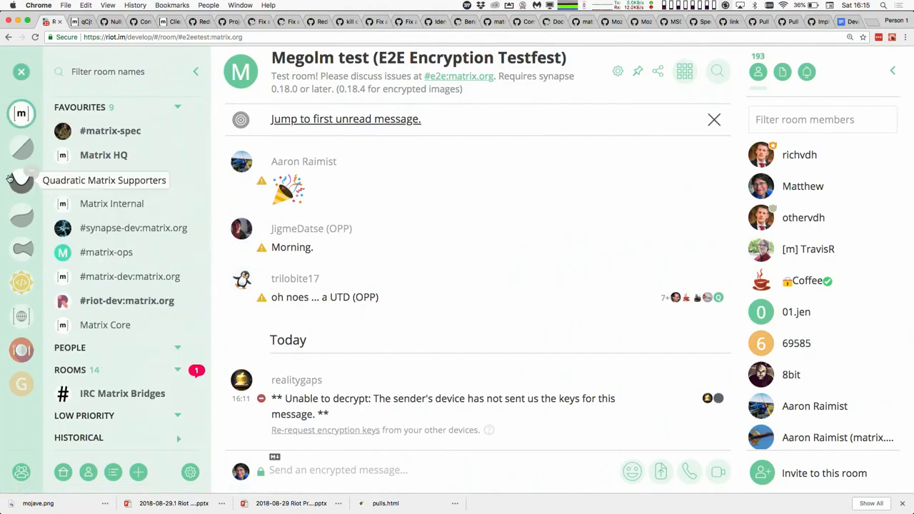
mouse_move(21, 180)
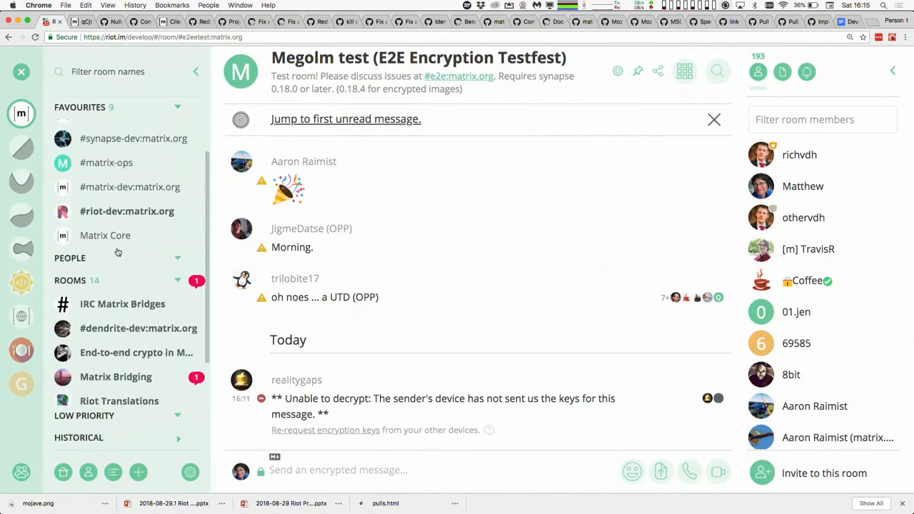
mouse_move(21, 280)
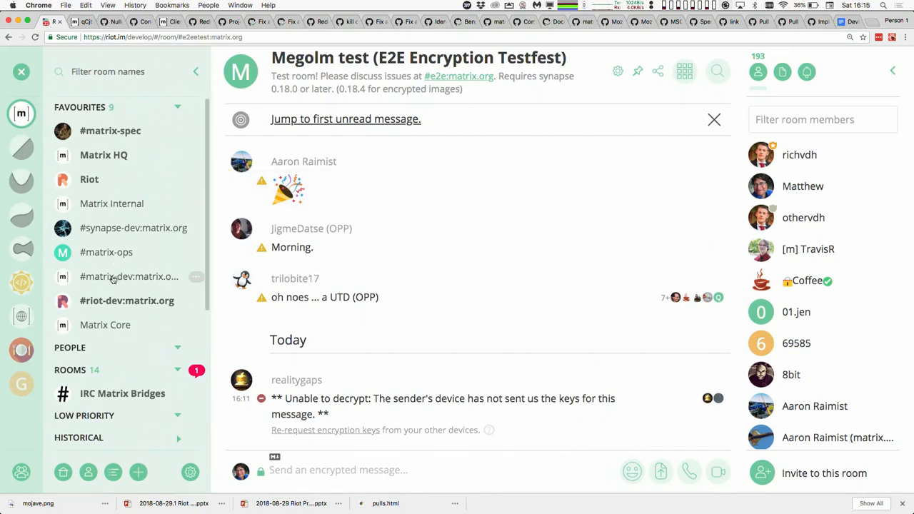
mouse_move(128, 277)
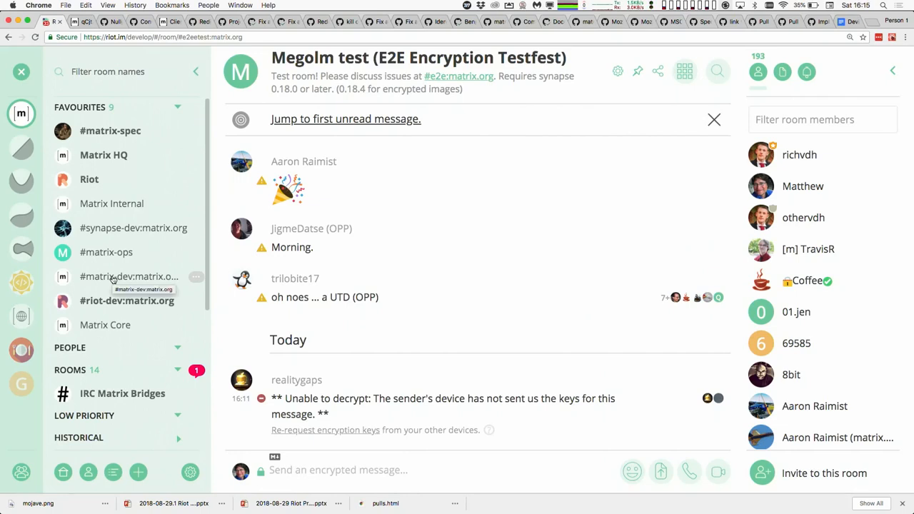
mouse_move(103, 154)
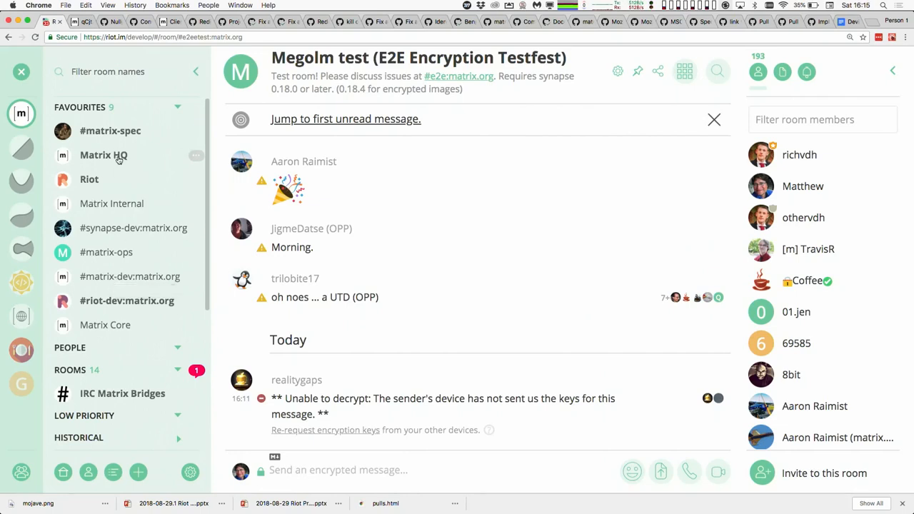
Step: Switch to Matrix HQ to reach its Manage integrations list of Stickerpack, Github and Gitter
click(103, 154)
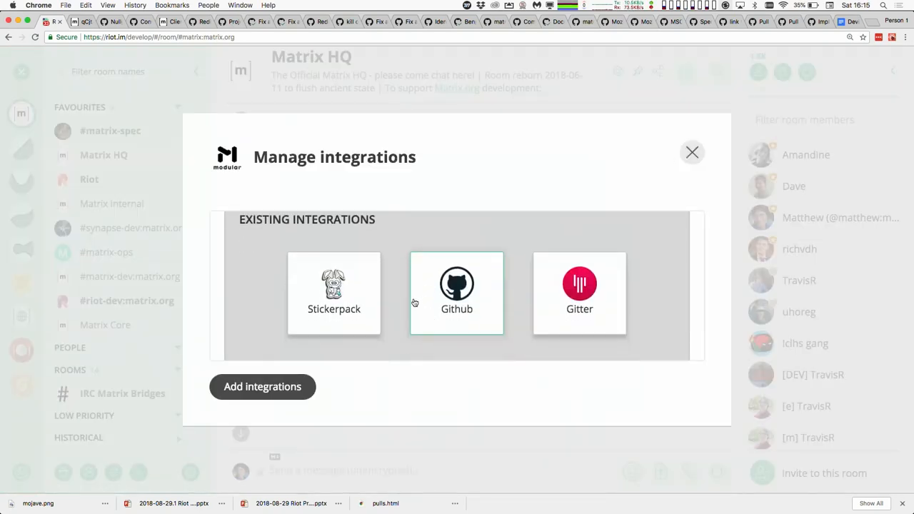
Step: Browse the integrations catalogue past YouTube and Grafana and add the Jitsi widget to Matrix HQ
click(457, 292)
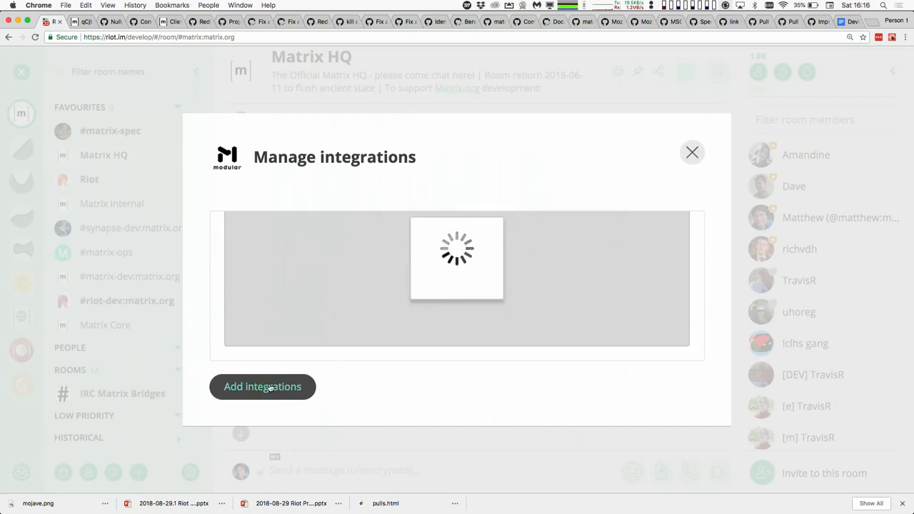
click(262, 386)
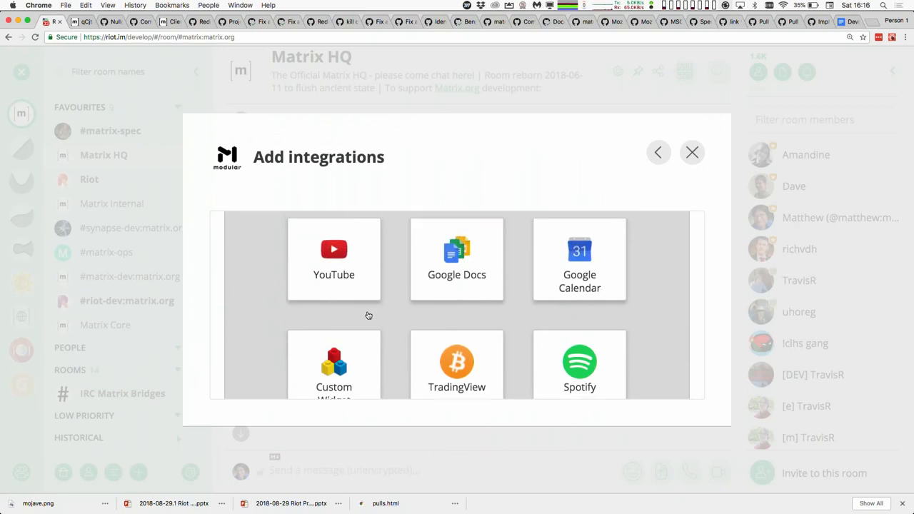
scroll(down, 3)
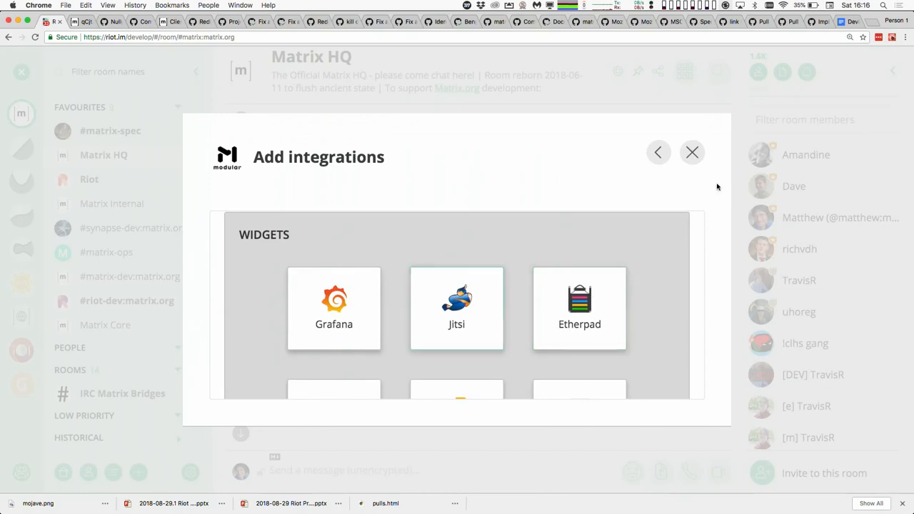
click(691, 151)
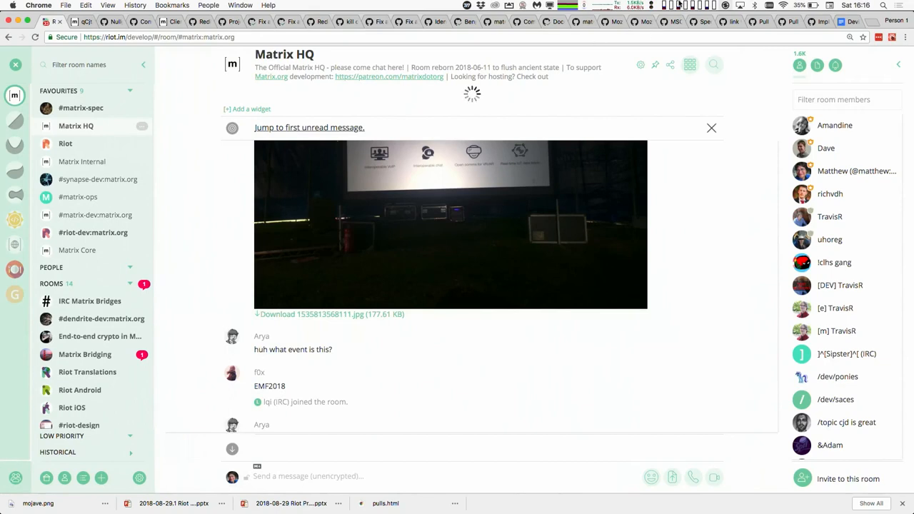
mouse_move(691, 269)
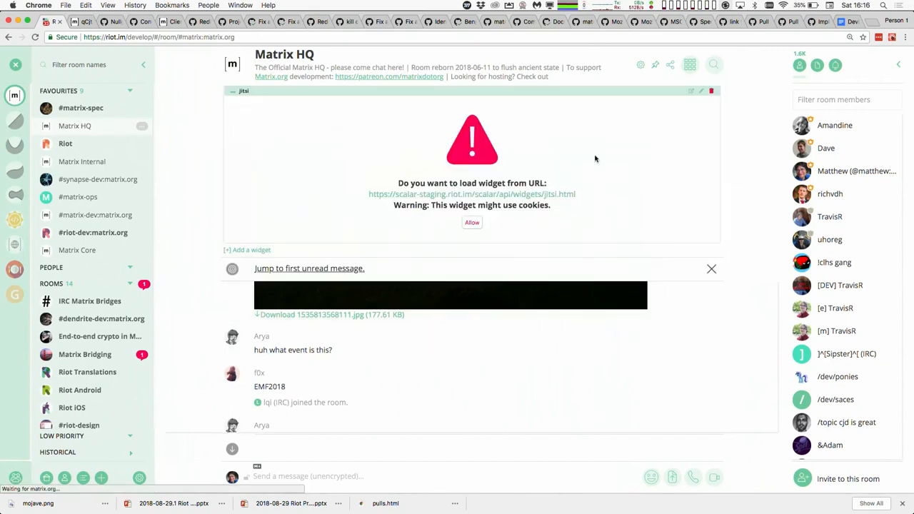
Step: Allow the Jitsi widget, join its video conference, then delete the widget from Matrix HQ
click(472, 223)
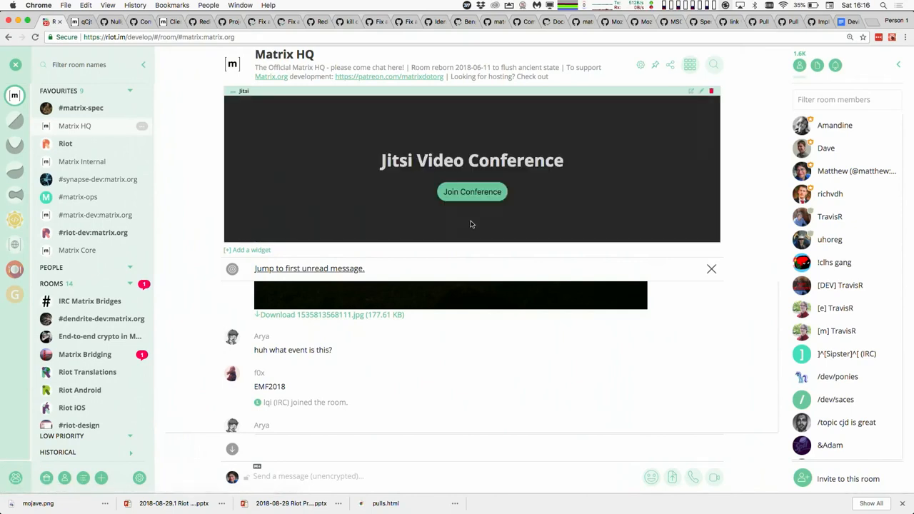
click(471, 192)
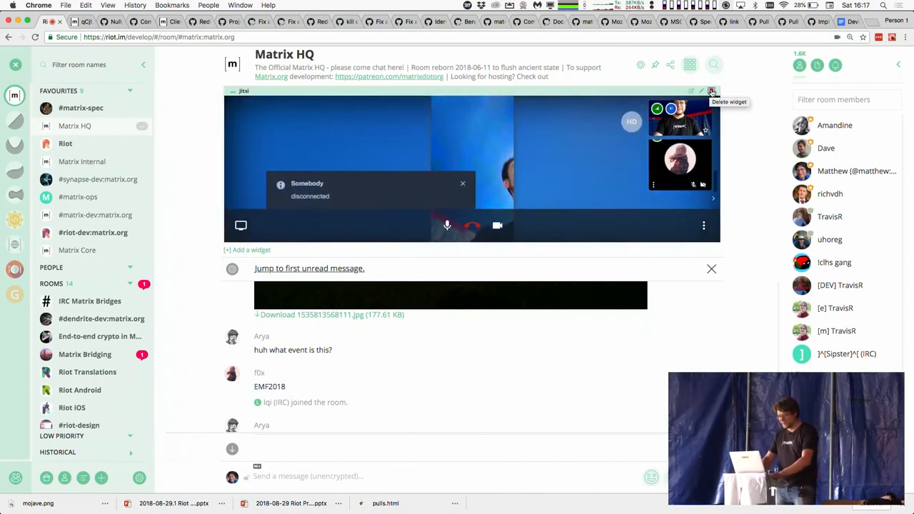
click(711, 91)
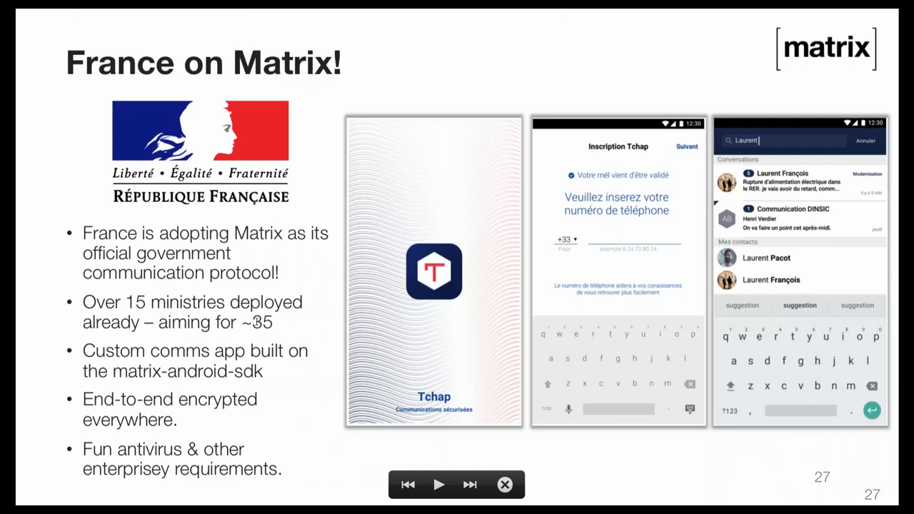
mouse_move(372, 300)
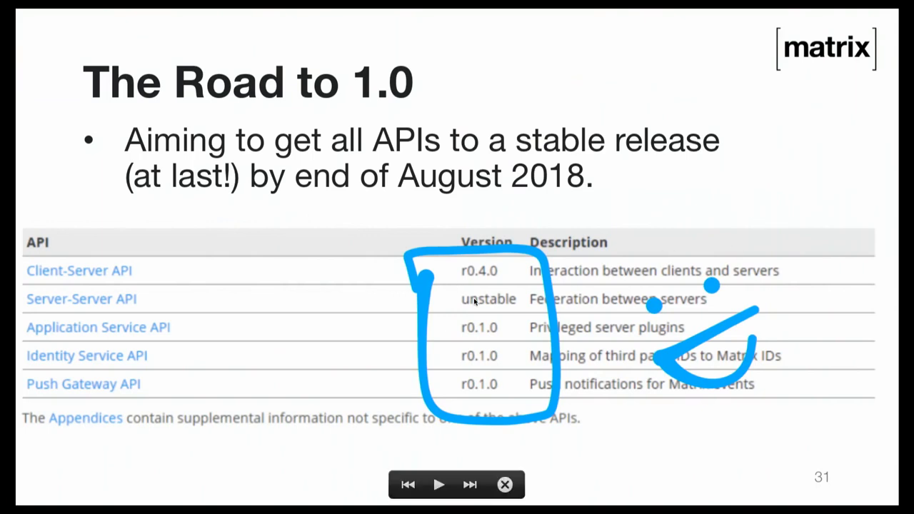
mouse_move(588, 386)
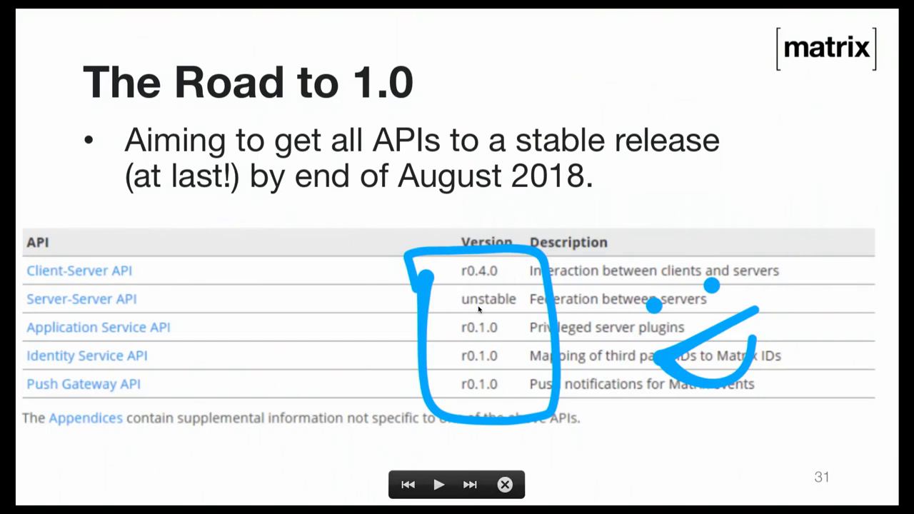
Step: Advance past the PR history chart to the Server-to-Server spec progress slide (195 done)
click(468, 484)
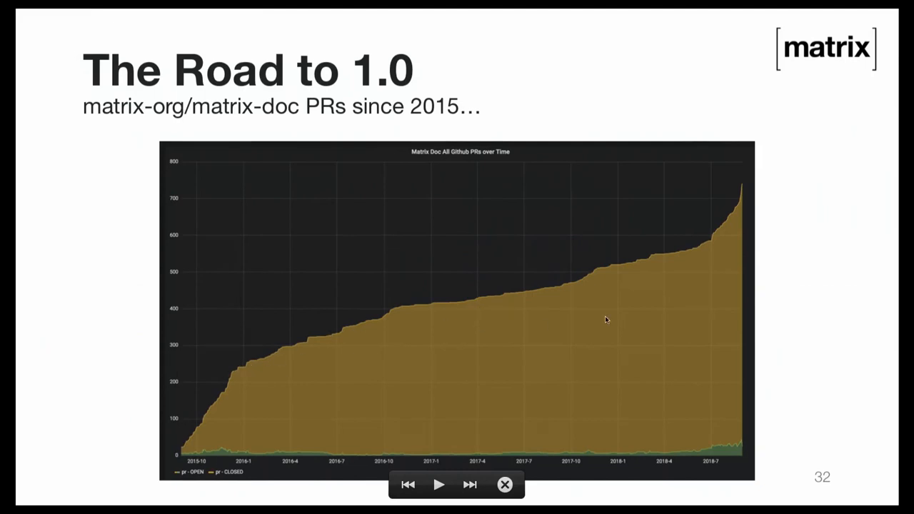
mouse_move(704, 256)
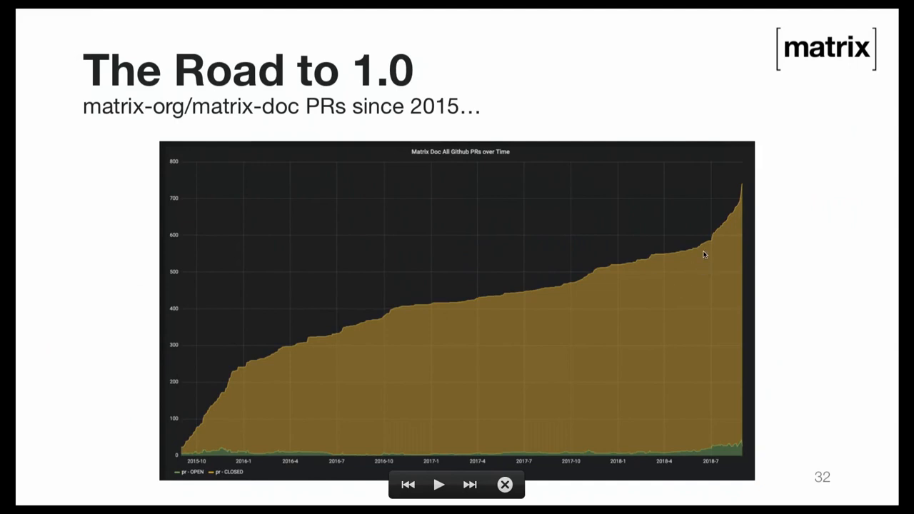
click(469, 485)
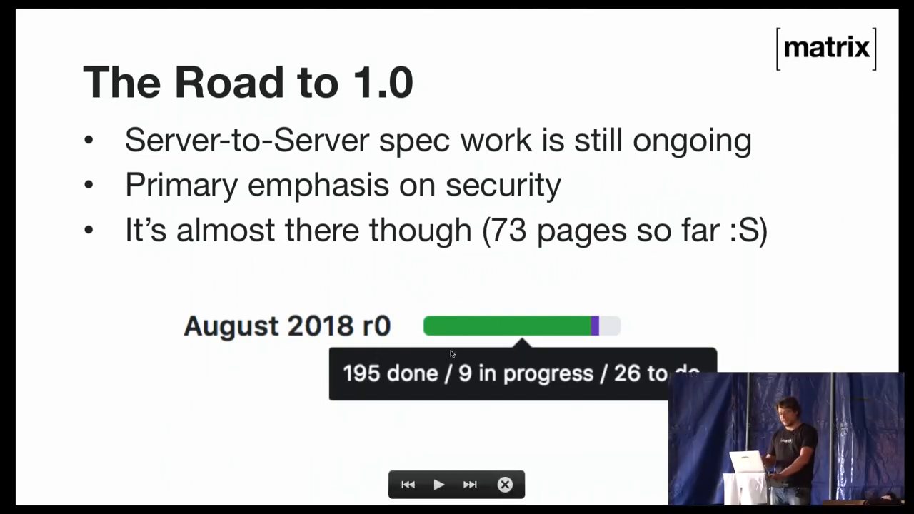
mouse_move(480, 397)
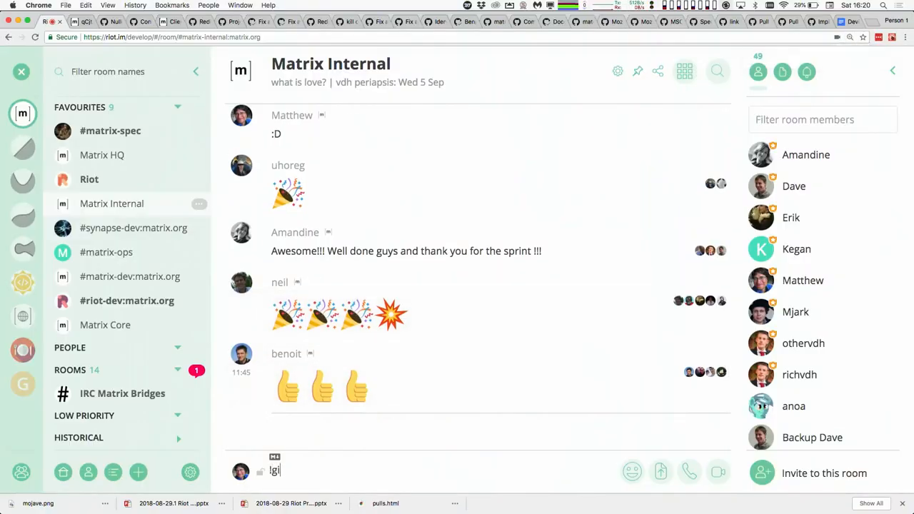
Step: Draft 'github create "' in the Matrix Internal room composer
text(github create ")
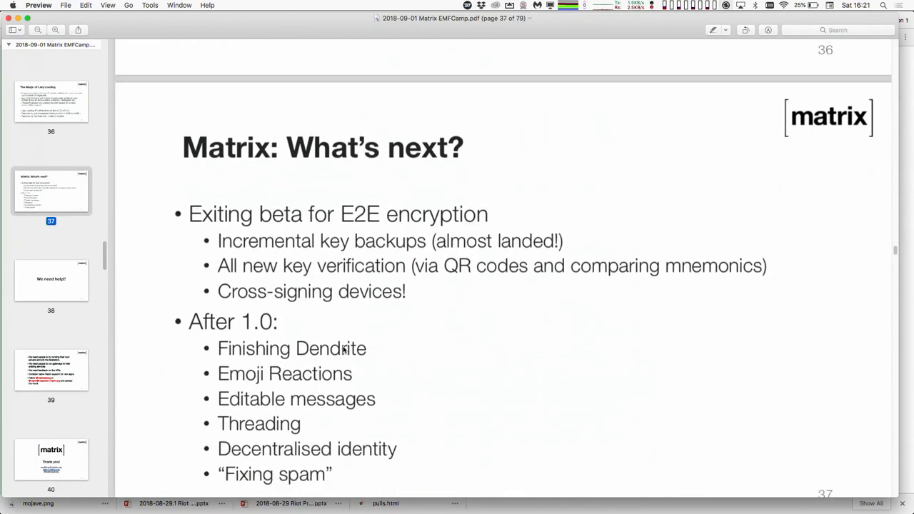
Step: Scroll to page 37 'Matrix: What's next?' and highlight the word 'verification'
scroll(down, 3)
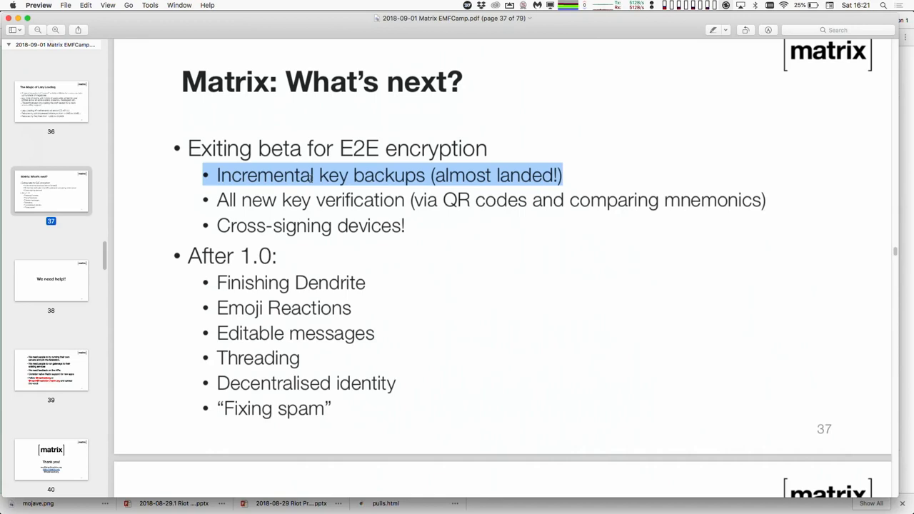
double_click(359, 199)
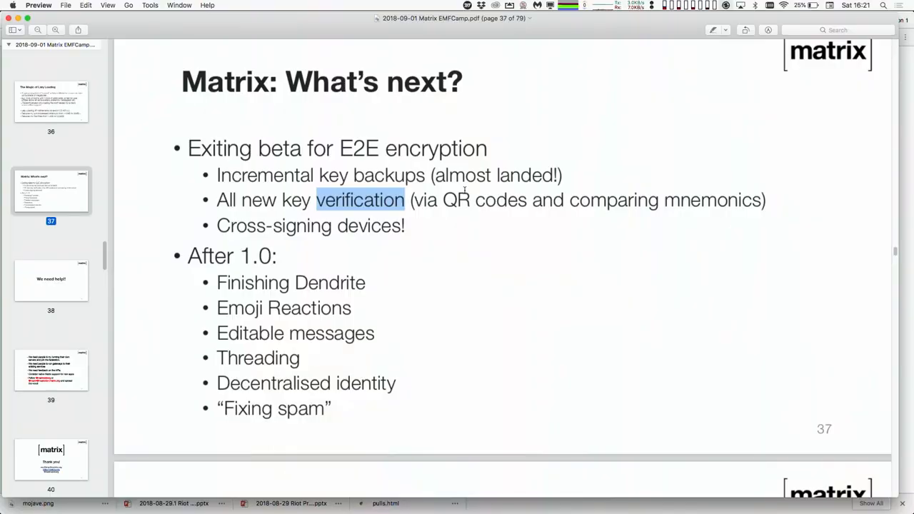